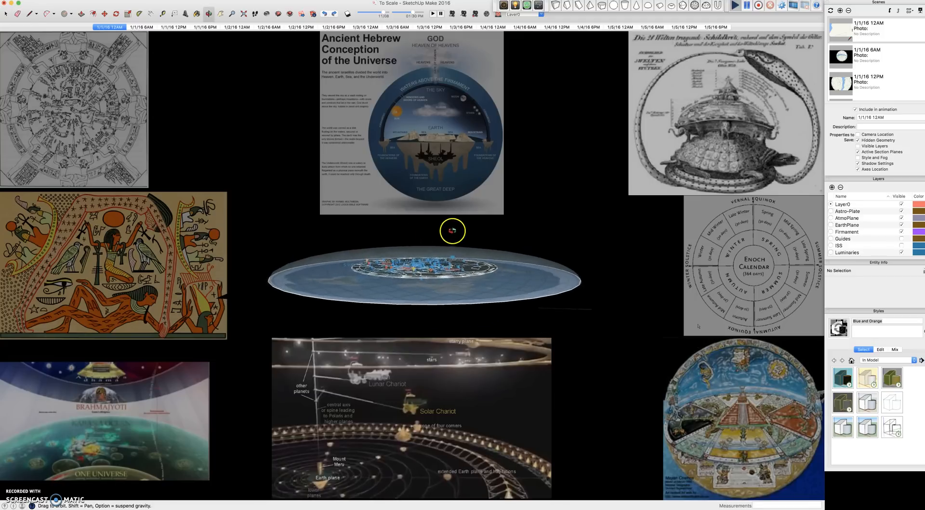
- Orbit and zoom around the disc model, ending looking straight down on the star plate
left_click_drag(452, 231, 478, 259)
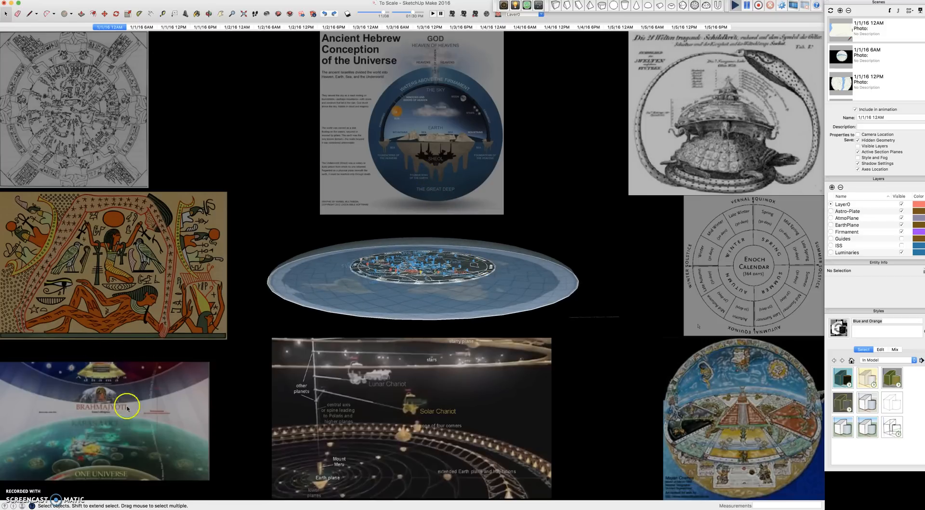
mouse_move(435, 103)
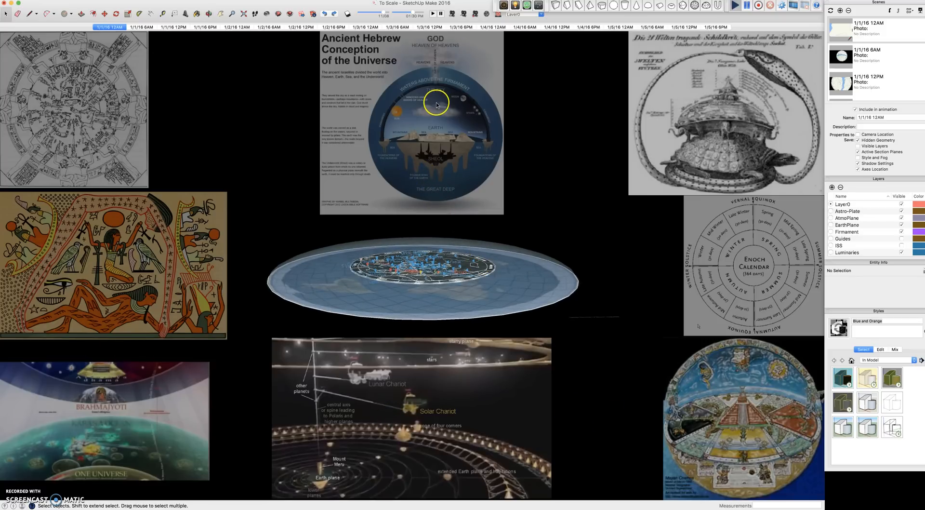
mouse_move(767, 350)
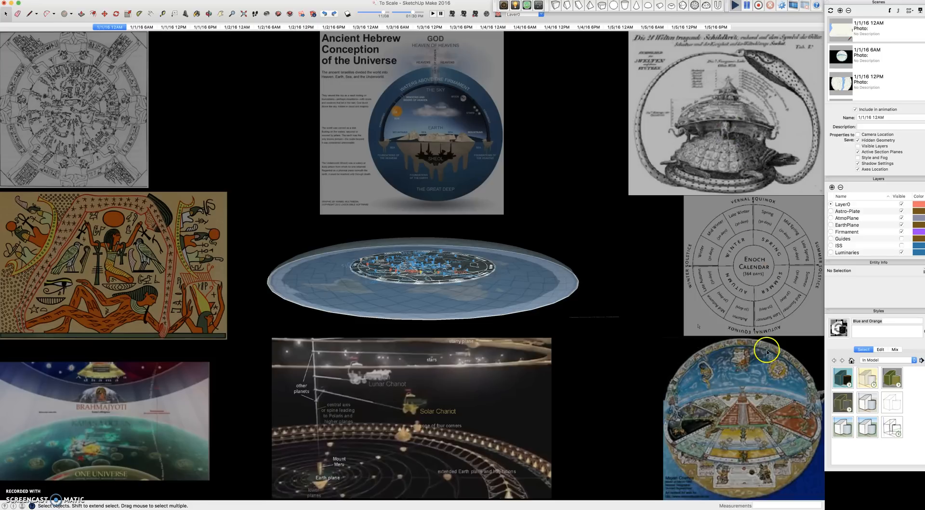
mouse_move(628, 353)
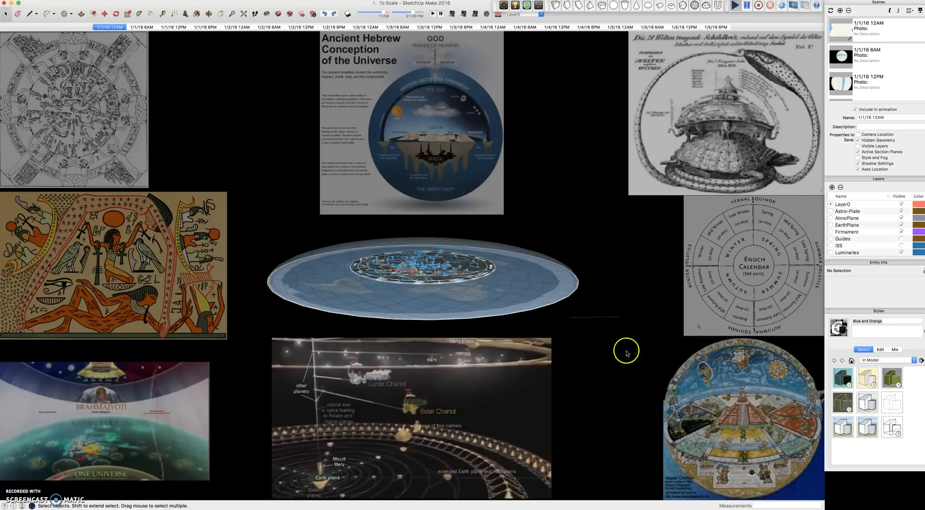
mouse_move(414, 273)
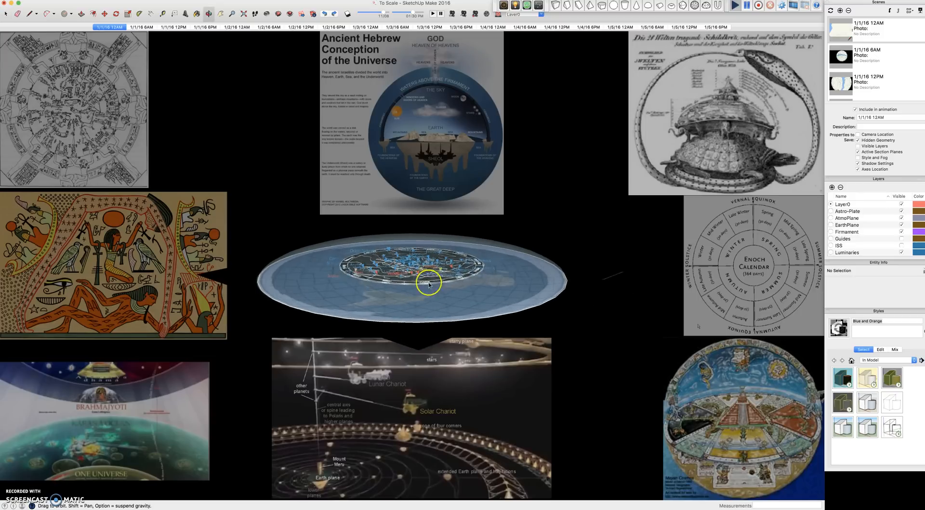
left_click_drag(429, 286, 365, 288)
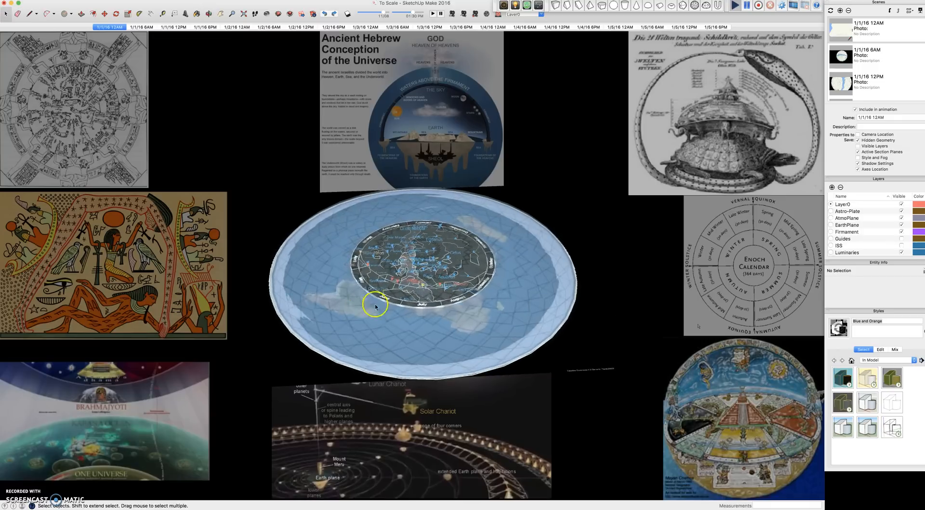
left_click_drag(375, 306, 407, 388)
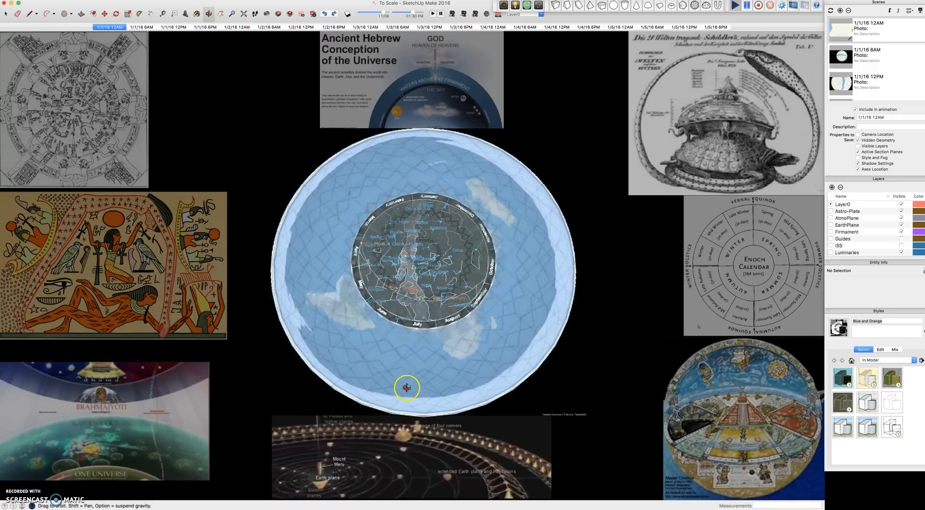
left_click_drag(405, 388, 414, 276)
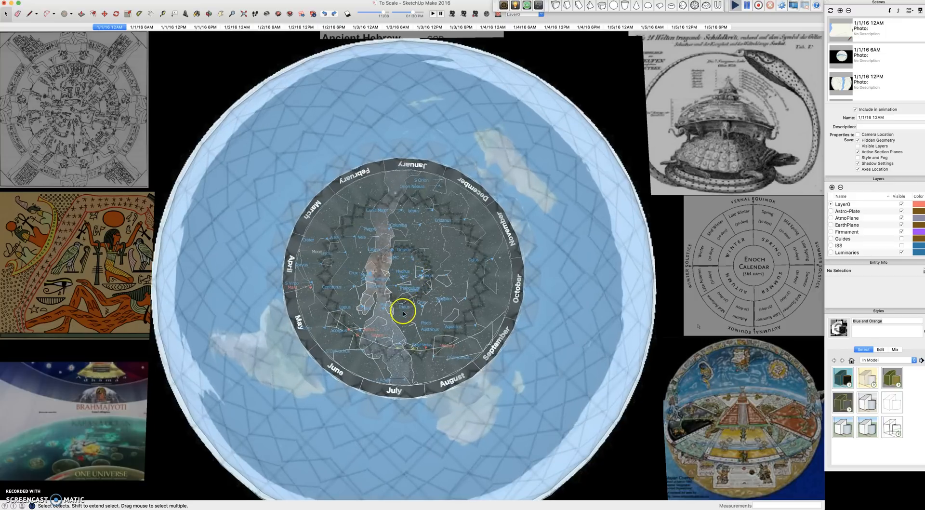
left_click_drag(404, 312, 398, 239)
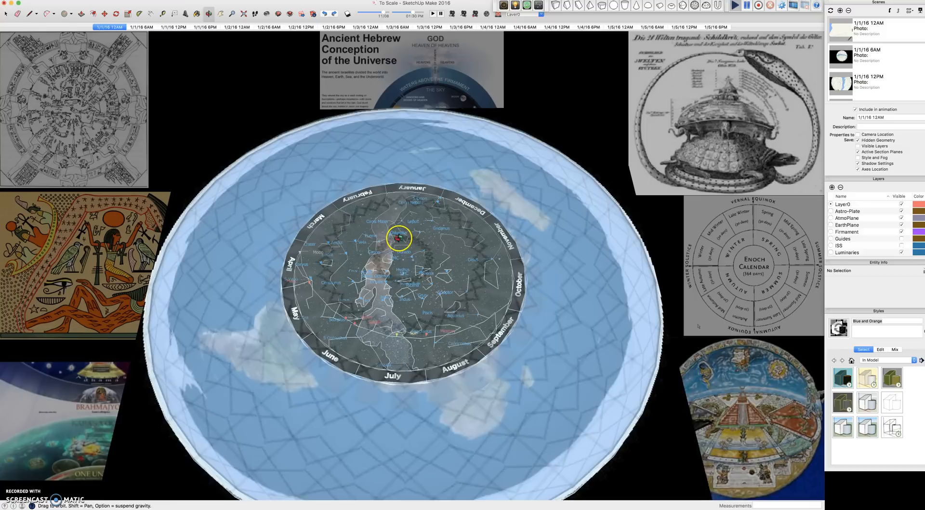
left_click_drag(404, 239, 392, 295)
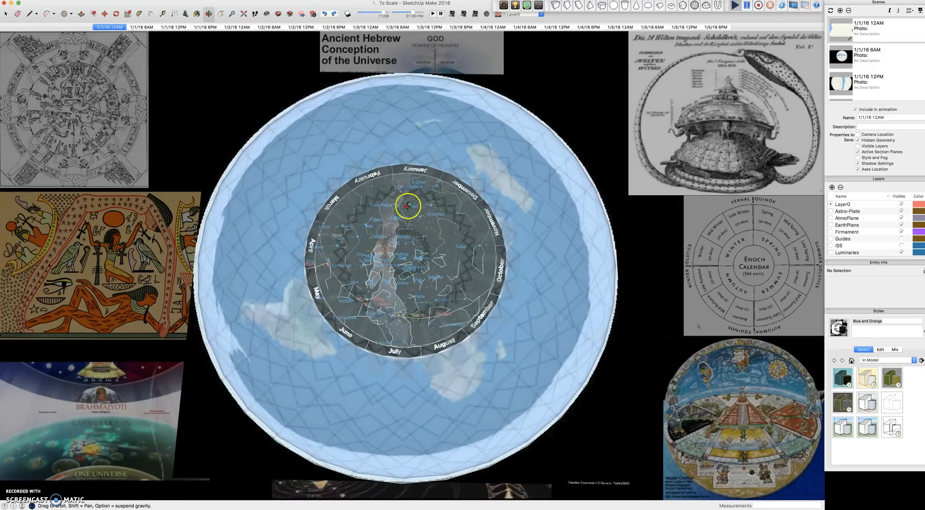
left_click_drag(407, 206, 404, 245)
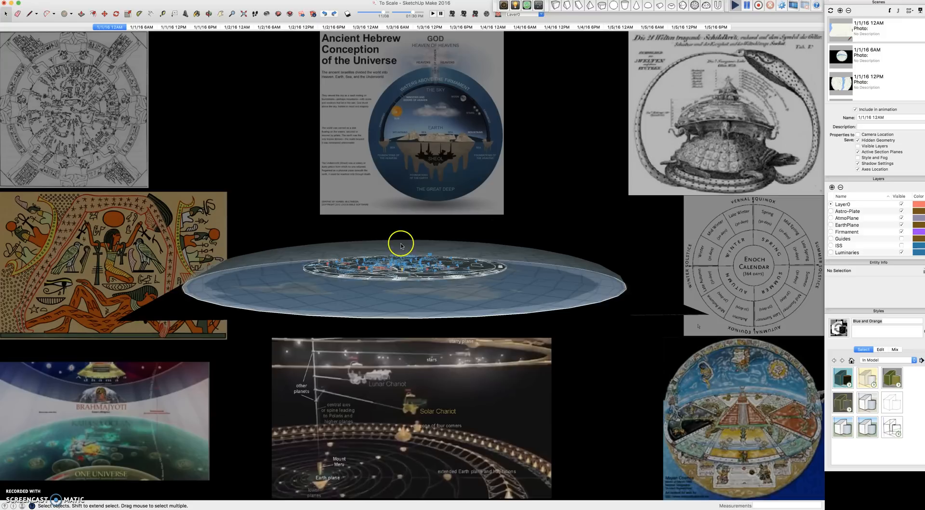
mouse_move(456, 396)
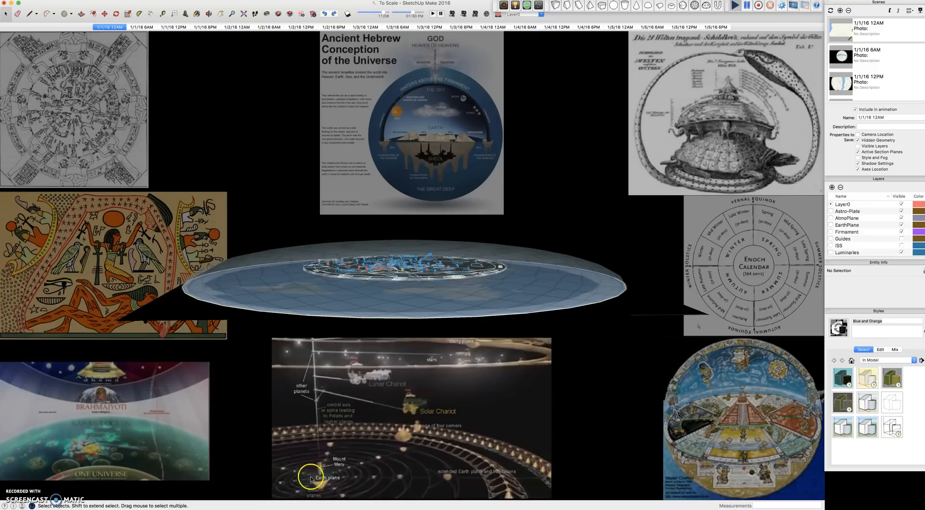
mouse_move(314, 479)
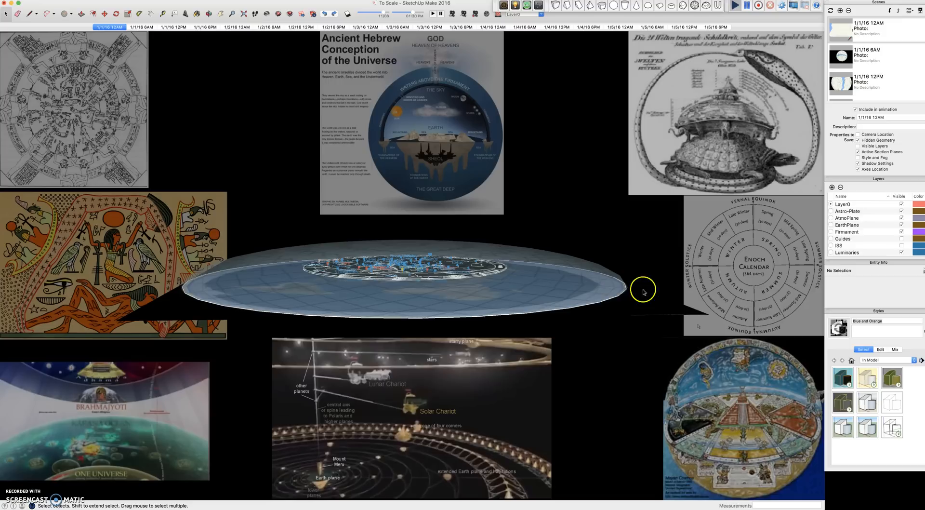
mouse_move(417, 395)
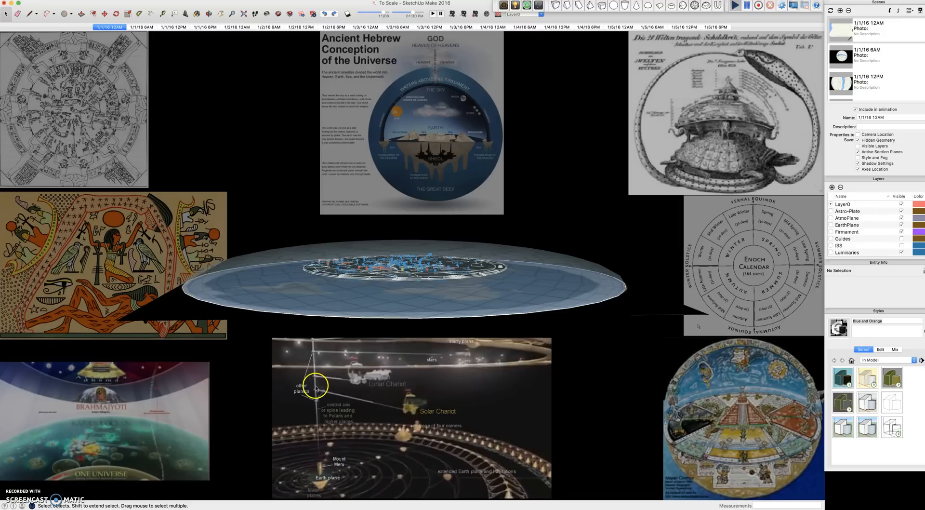
mouse_move(473, 342)
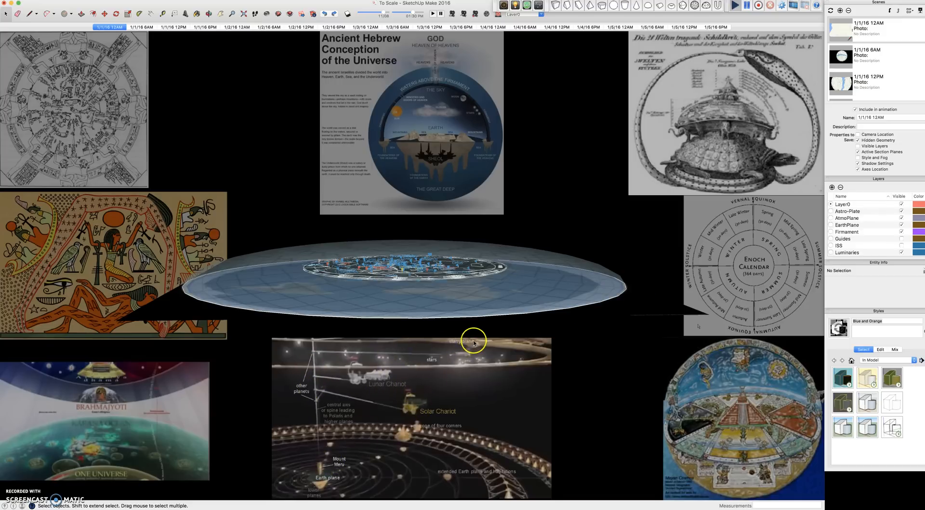
left_click_drag(472, 342, 394, 305)
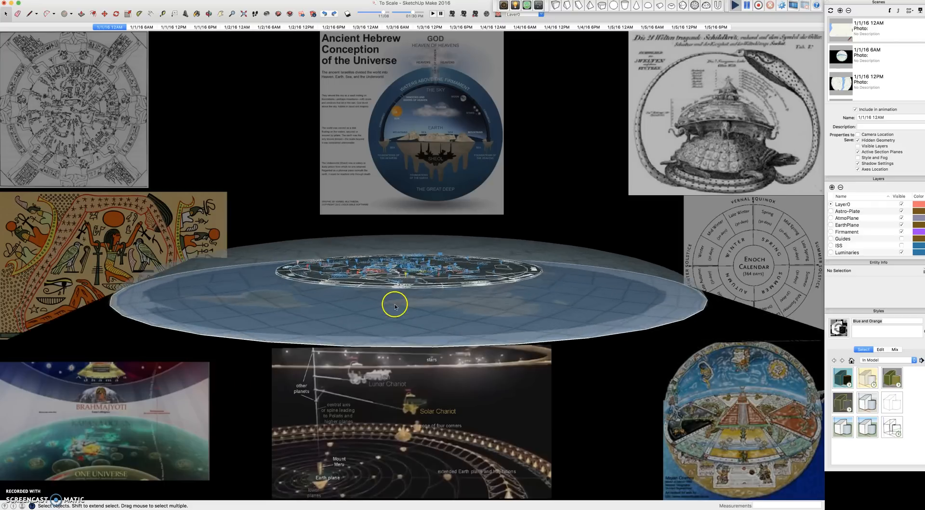
left_click_drag(394, 306, 396, 266)
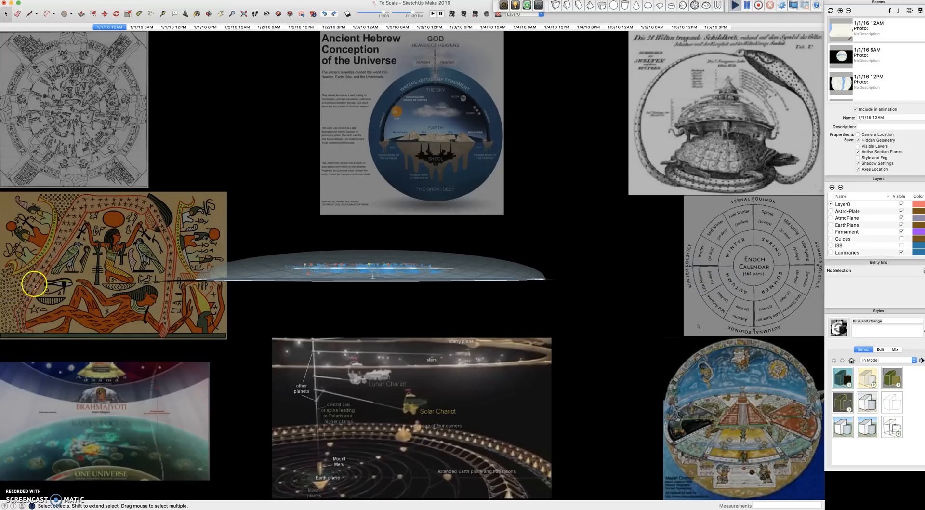
mouse_move(166, 271)
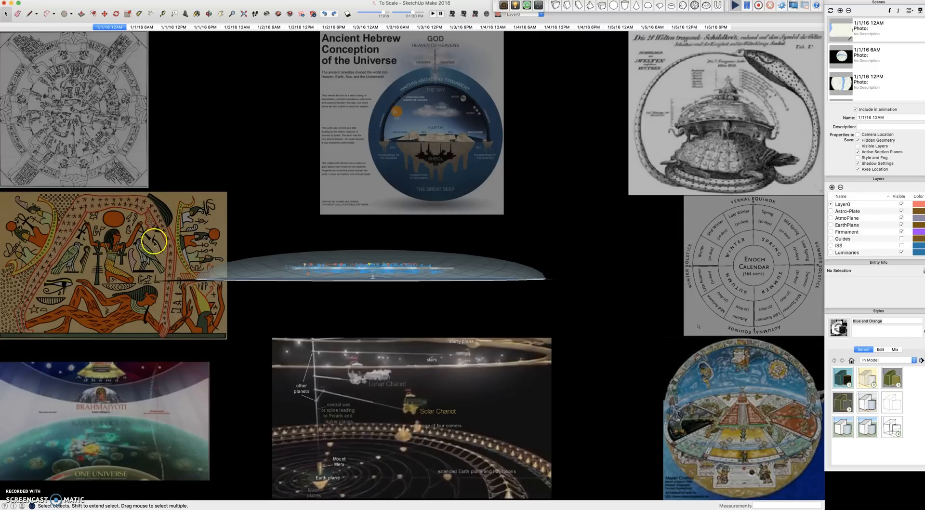
mouse_move(426, 74)
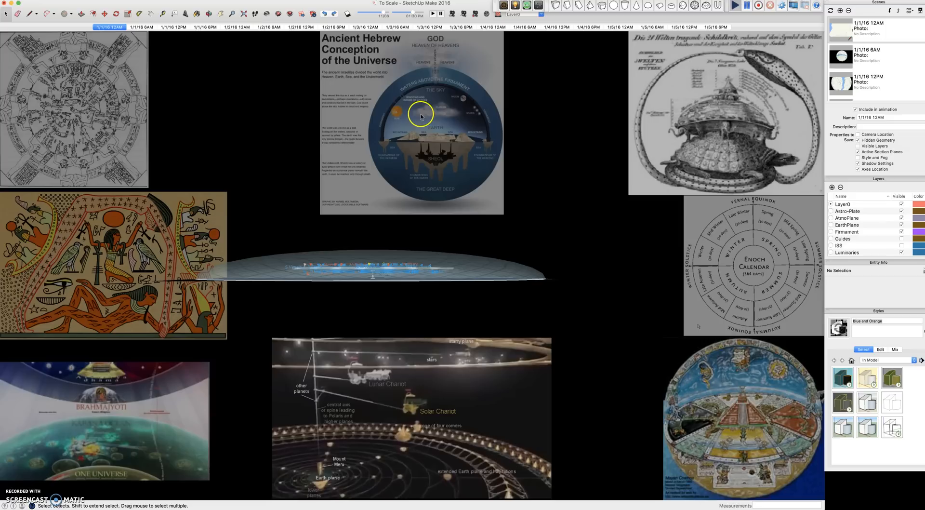
mouse_move(420, 148)
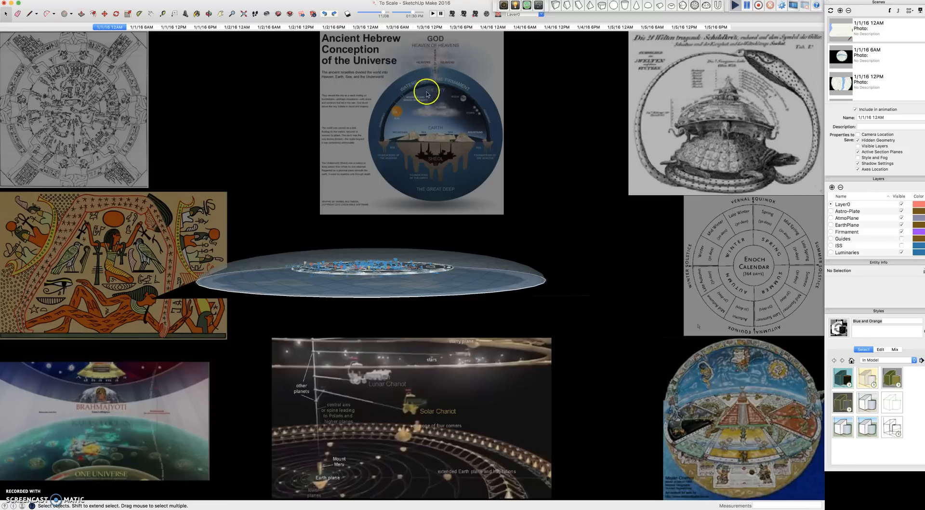
mouse_move(425, 148)
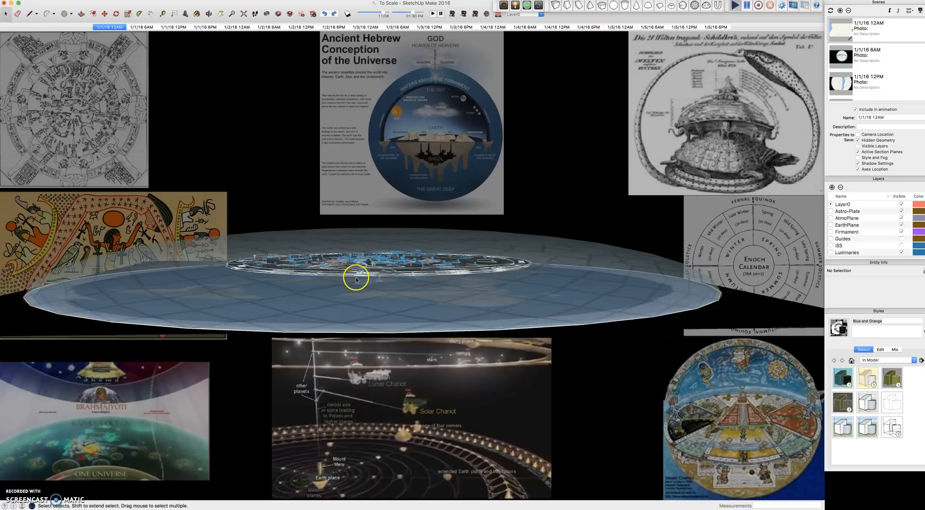
left_click_drag(356, 280, 377, 240)
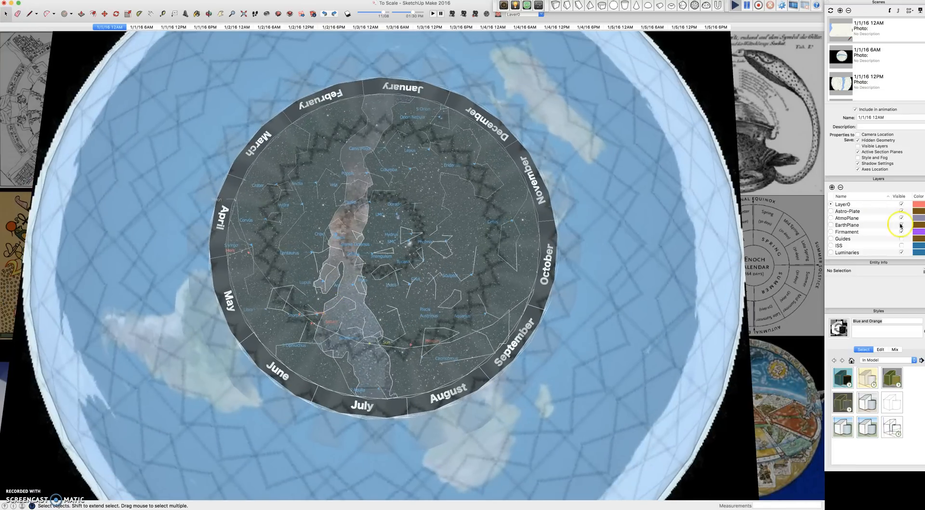
- Hide the EarthPlane layer and view the lone star plate from an angle and from underneath
left_click(901, 218)
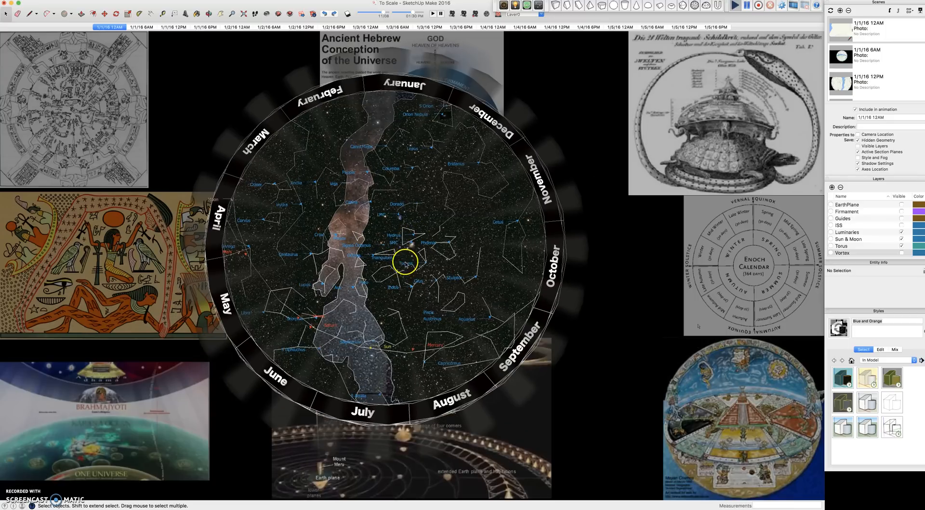
left_click_drag(404, 263, 387, 230)
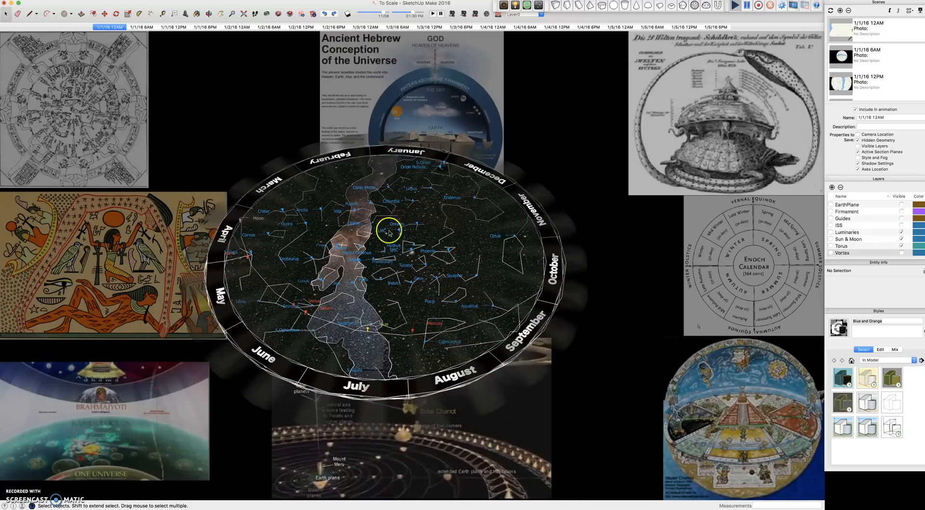
left_click_drag(389, 231, 386, 194)
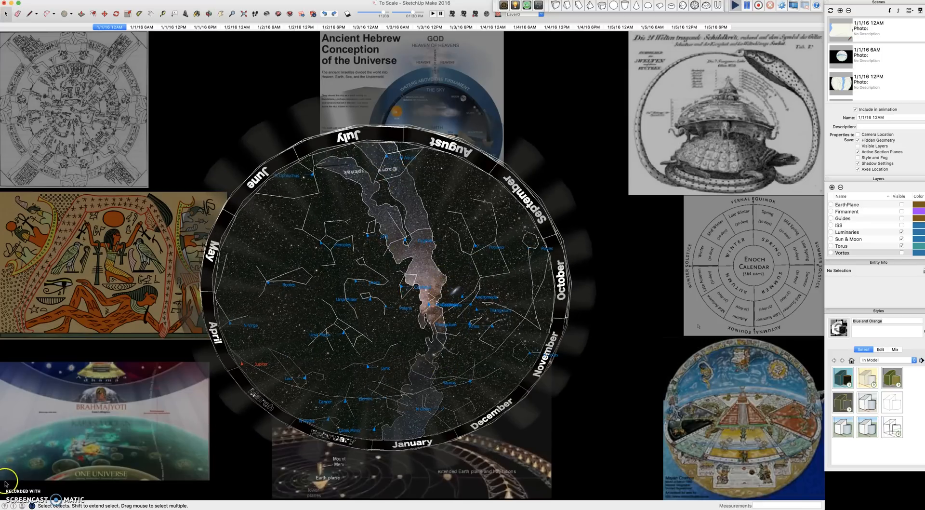
- Step through the scene tabs from 1/1/16 12AM to 1/2/16 6AM and beyond, turning the star plate
left_click(112, 27)
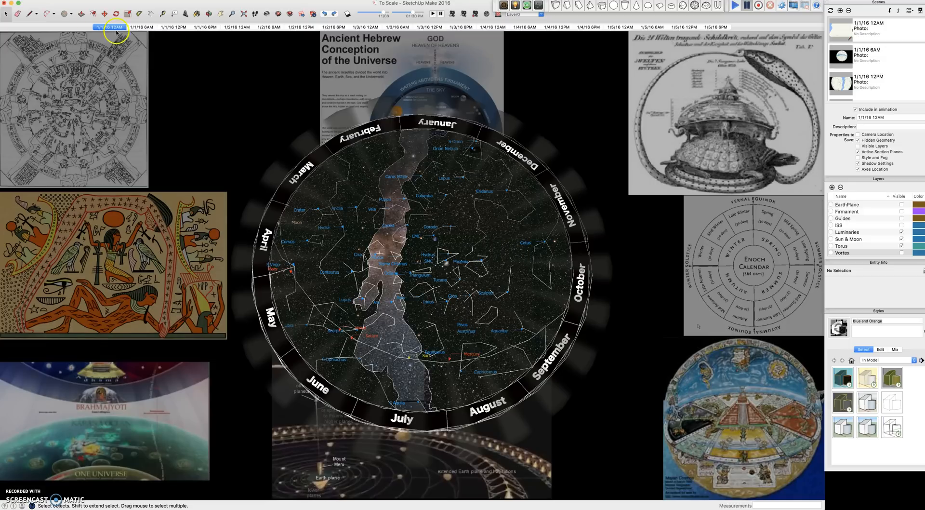
mouse_move(655, 23)
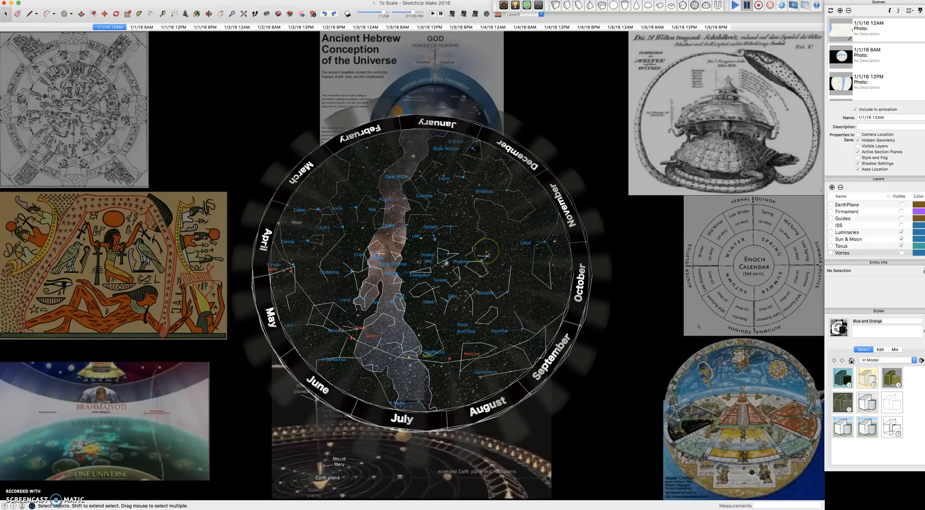
left_click(142, 27)
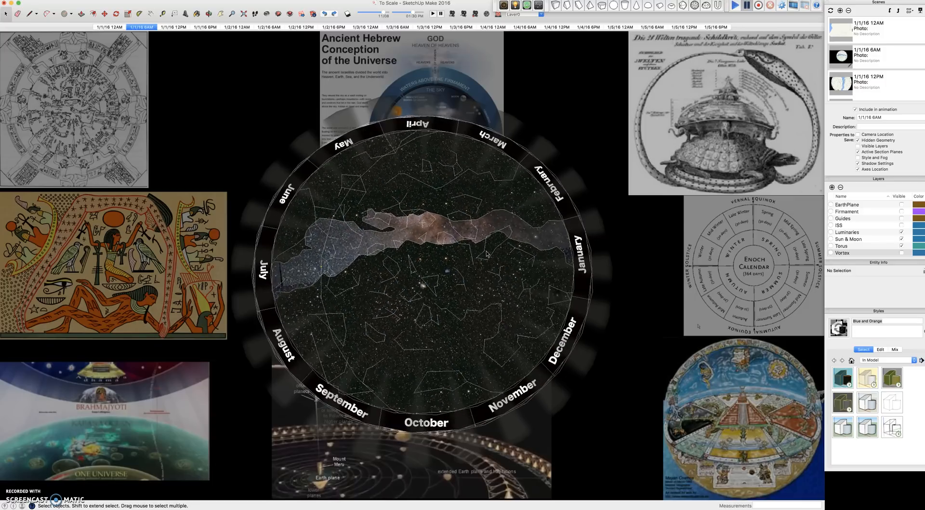
left_click(173, 27)
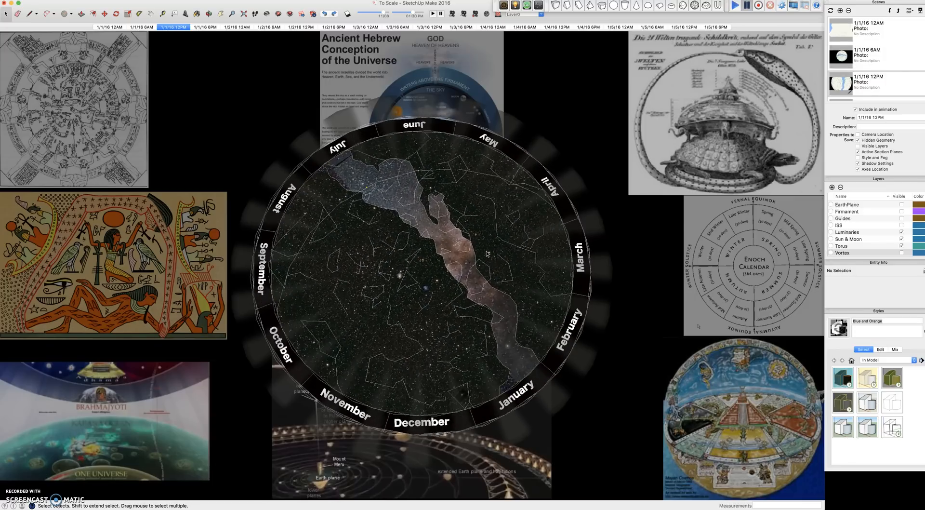
left_click(205, 27)
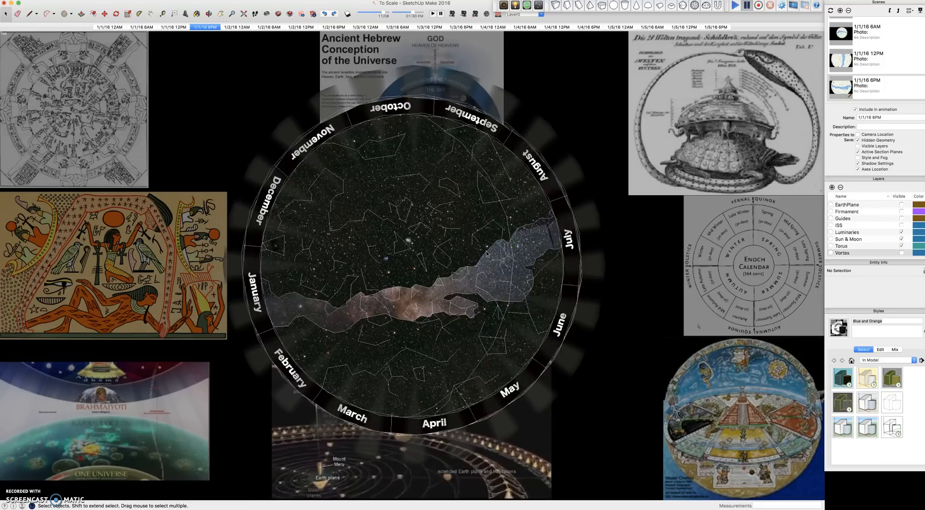
left_click(238, 27)
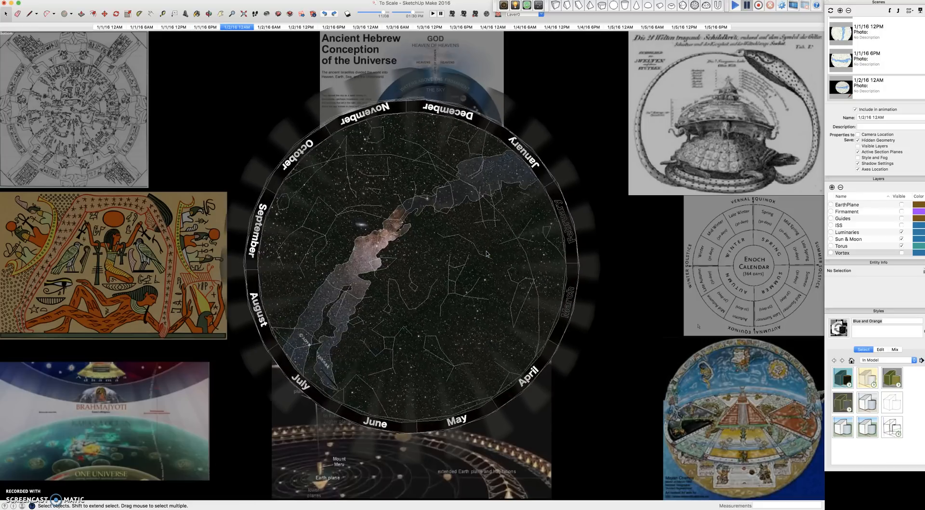
left_click(269, 27)
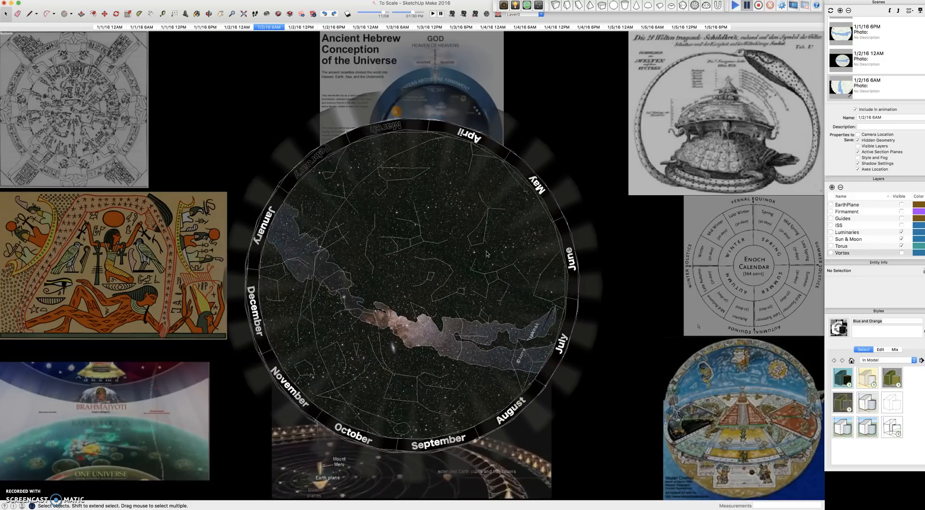
left_click(300, 27)
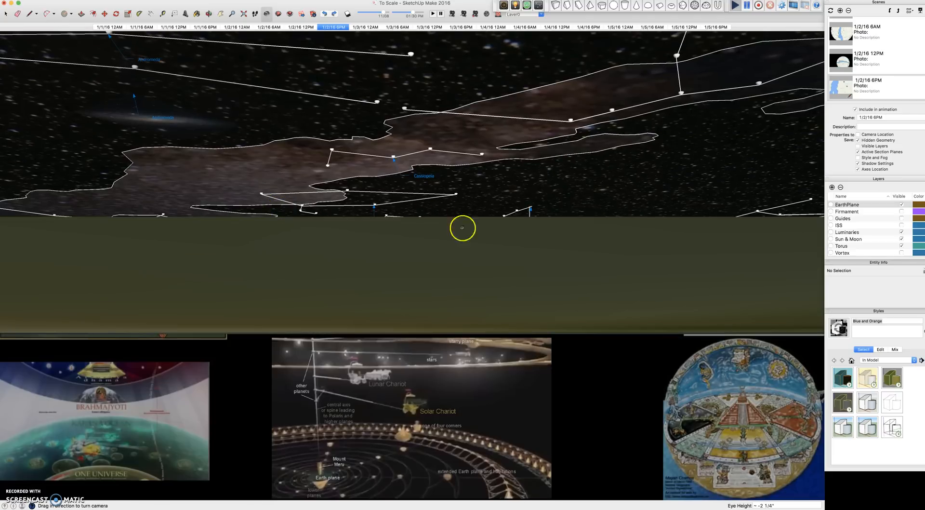
- Look across the constellations from the ground, then advance to the 1/3/16 12AM scene and the next
left_click_drag(463, 229, 481, 244)
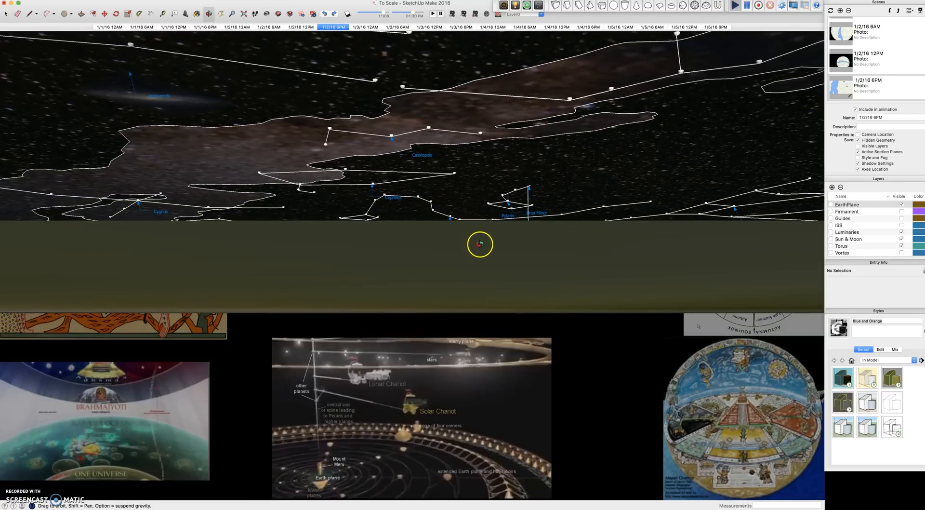
left_click_drag(480, 244, 477, 242)
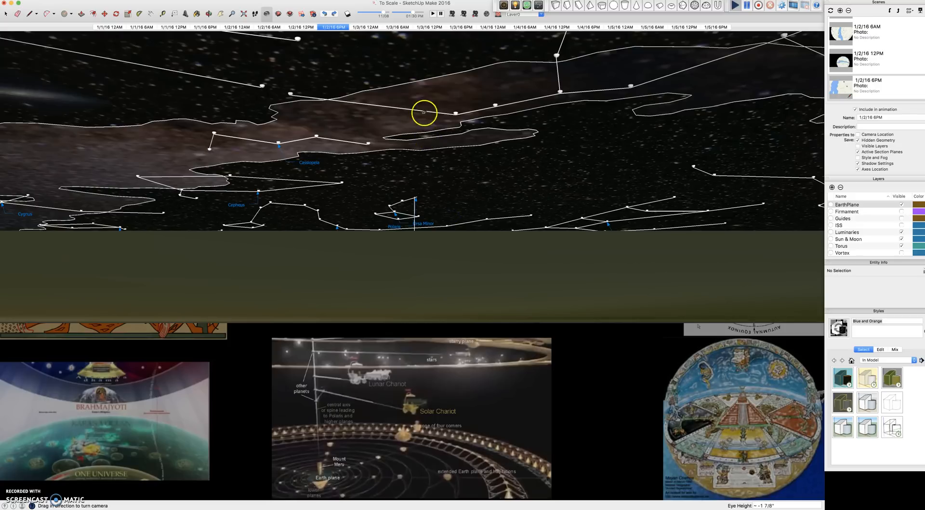
mouse_move(420, 225)
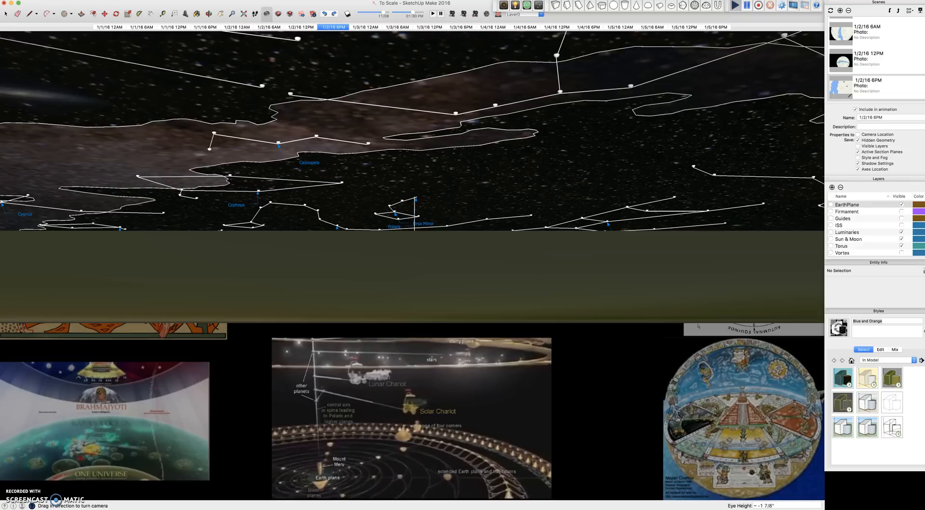
left_click(365, 27)
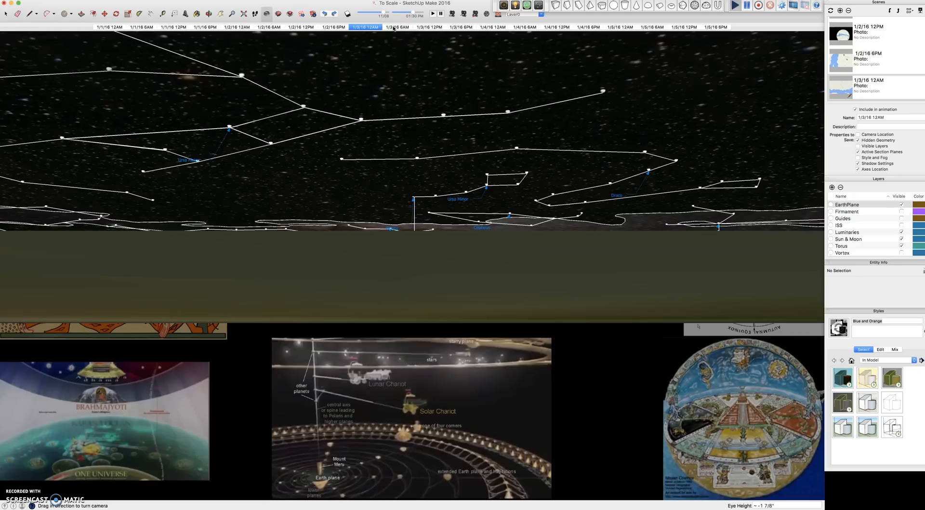
left_click(398, 27)
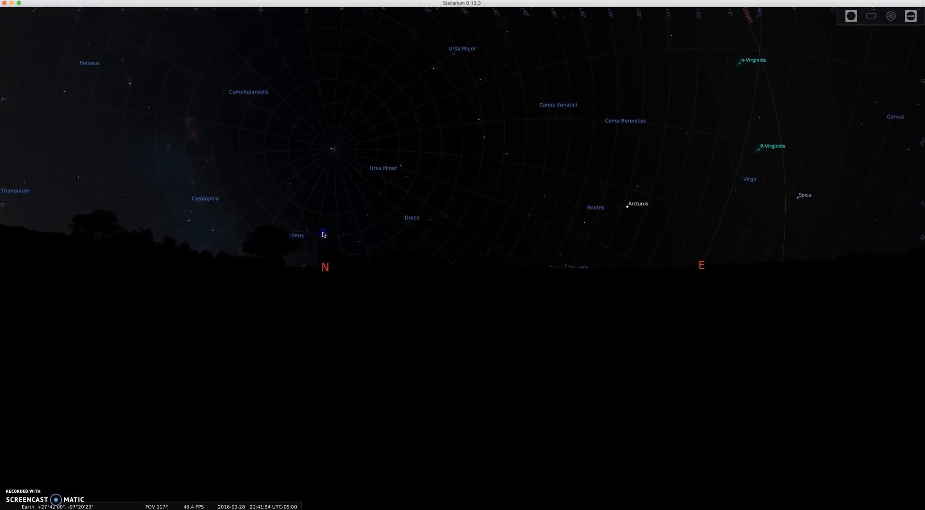
- Zoom out in Stellarium to a wide view of the northern sky around Ursa Minor
scroll("down", 3)
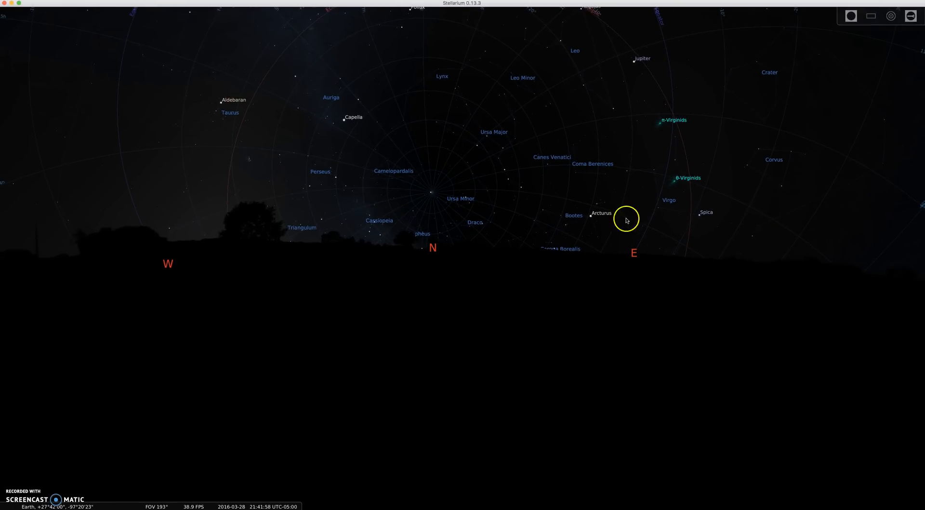
mouse_move(116, 134)
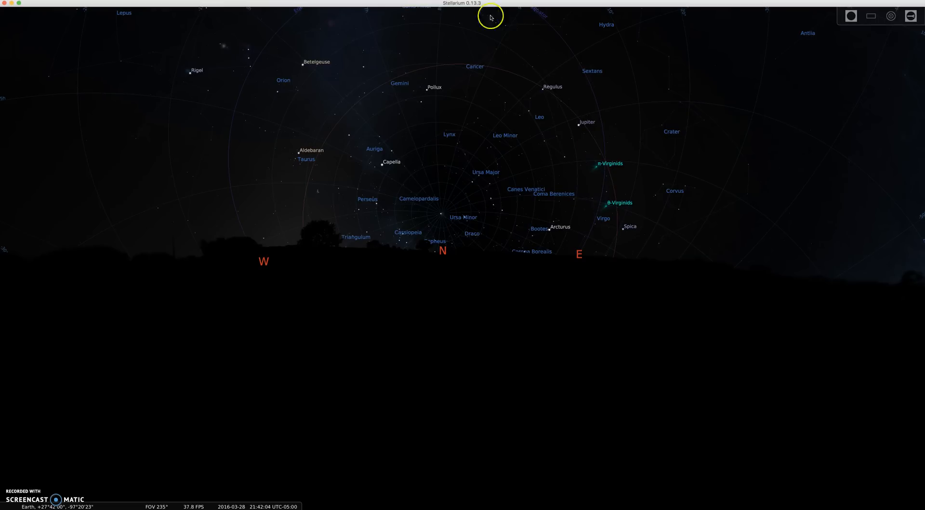
mouse_move(529, 55)
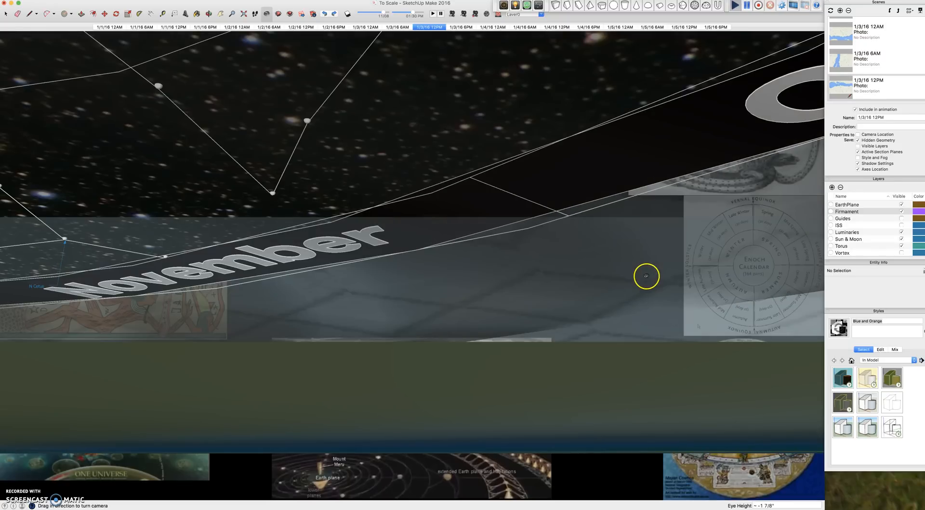
mouse_move(594, 331)
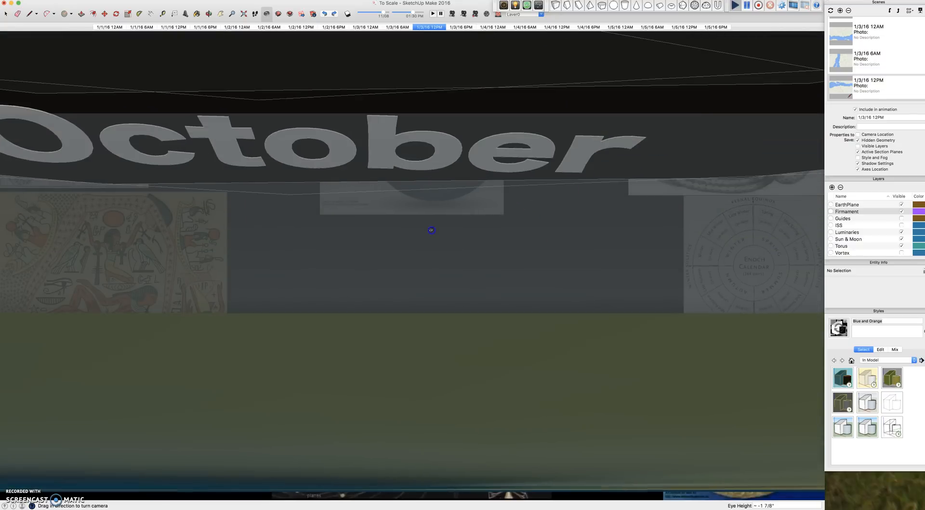
- Look around the firmament past the October label and down toward the ground
left_click_drag(431, 230, 521, 211)
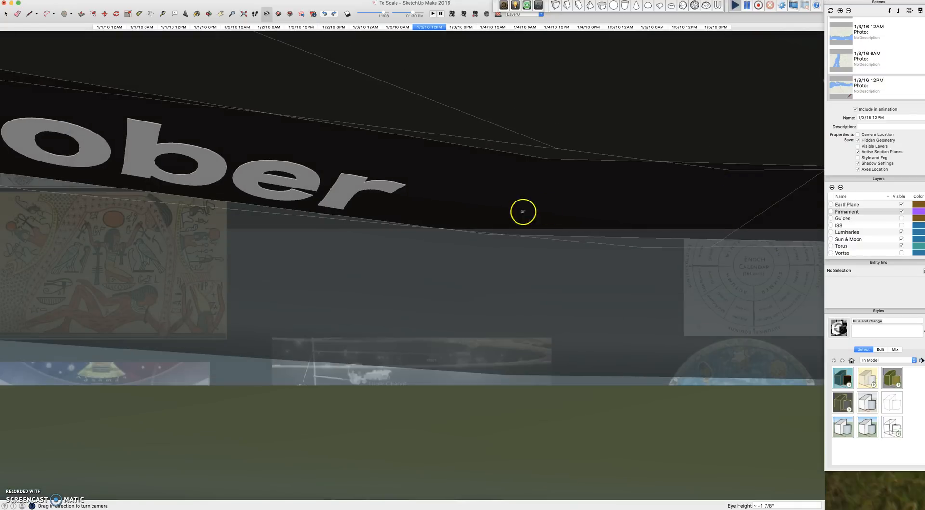
left_click_drag(522, 211, 542, 292)
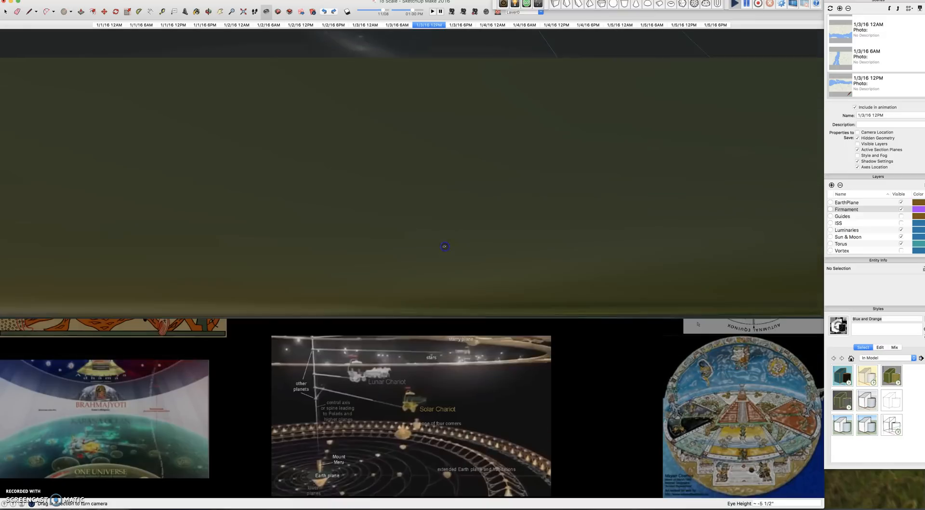
left_click_drag(445, 246, 378, 264)
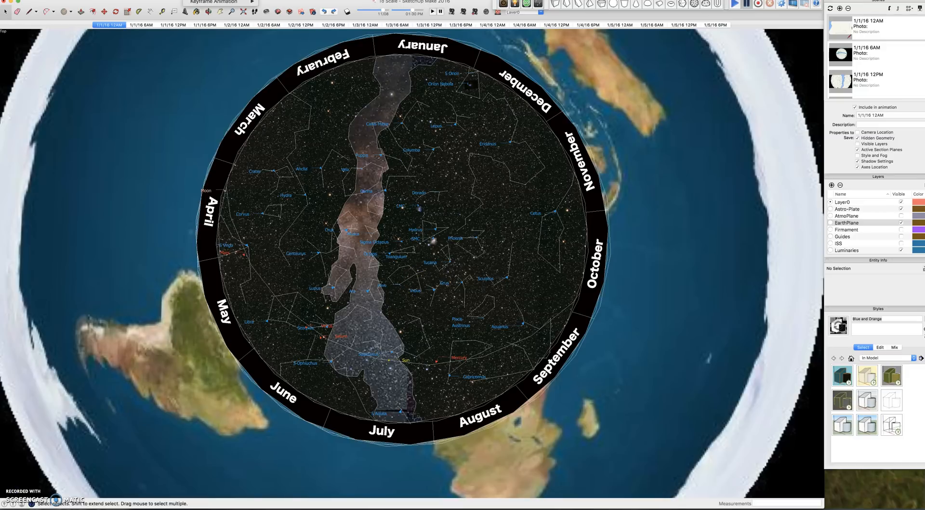
- Switch to the 1/1/16 12AM scene for the top-down view of the star plate
left_click(216, 2)
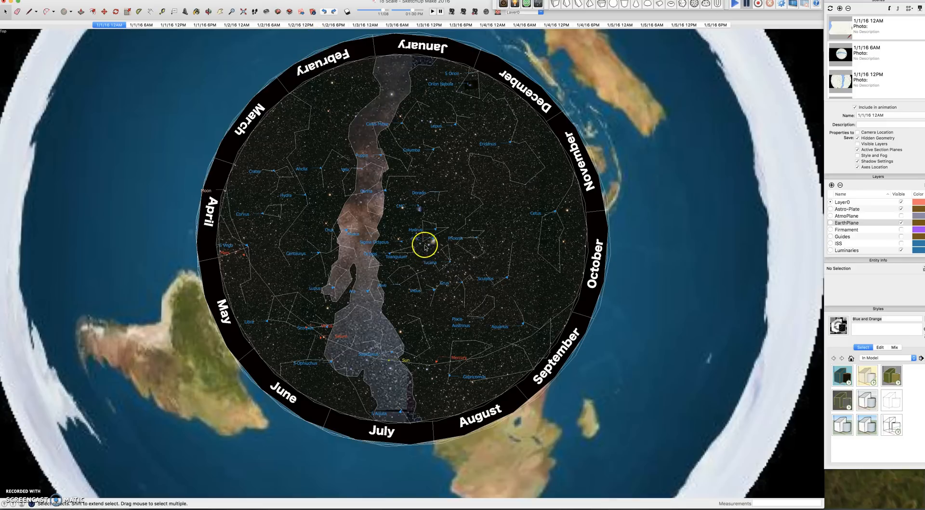
mouse_move(450, 330)
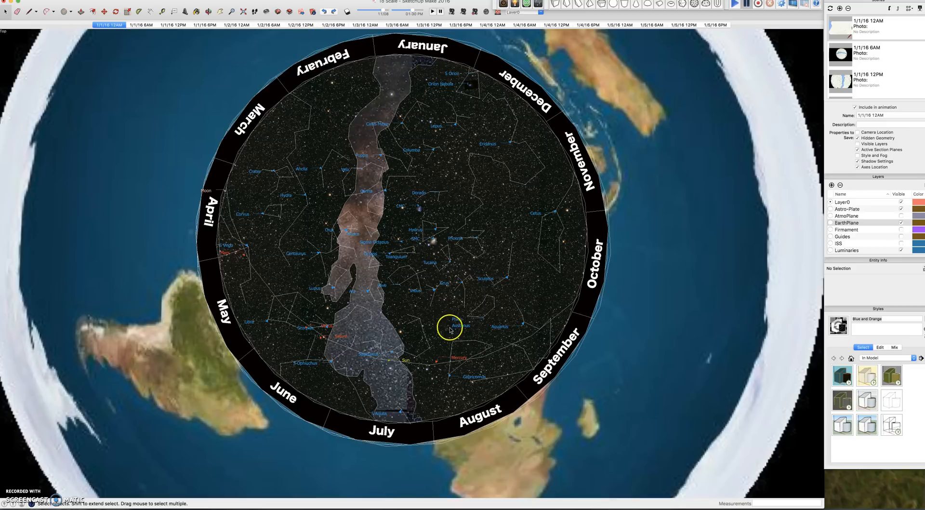
mouse_move(409, 67)
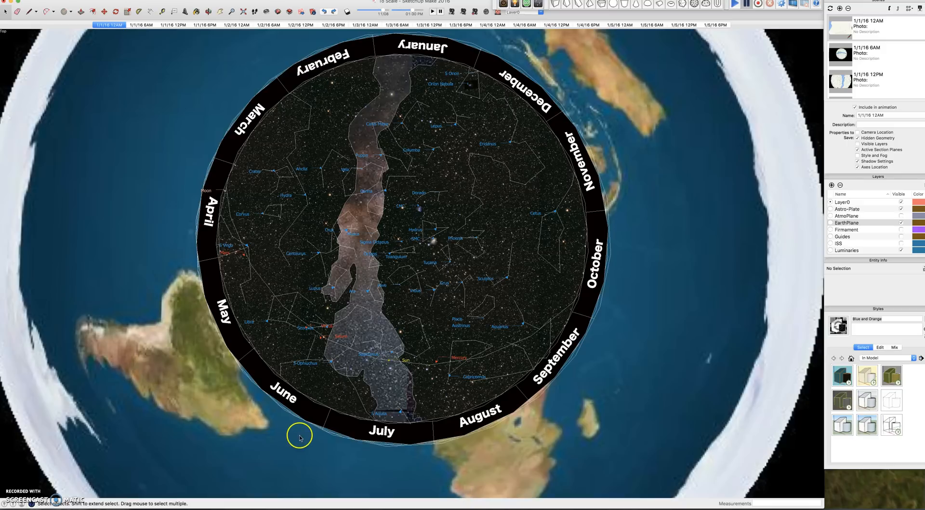
mouse_move(412, 69)
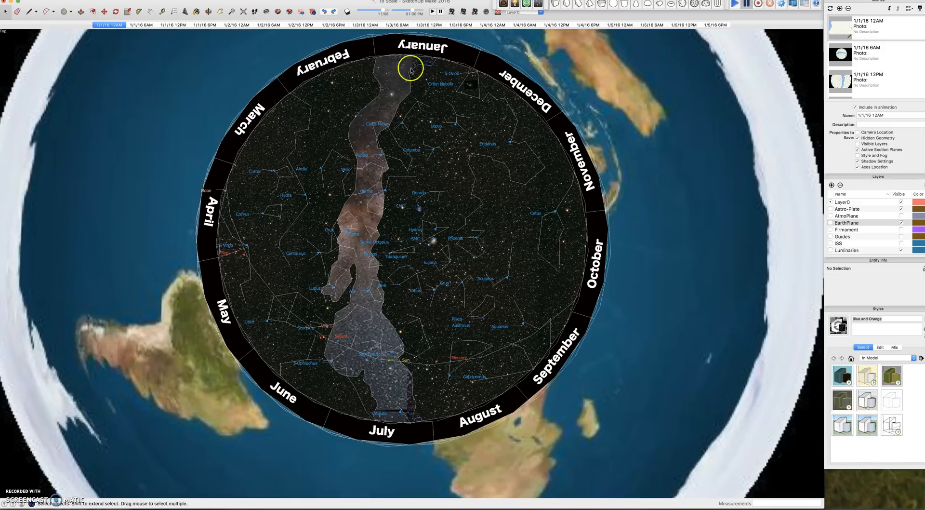
mouse_move(457, 132)
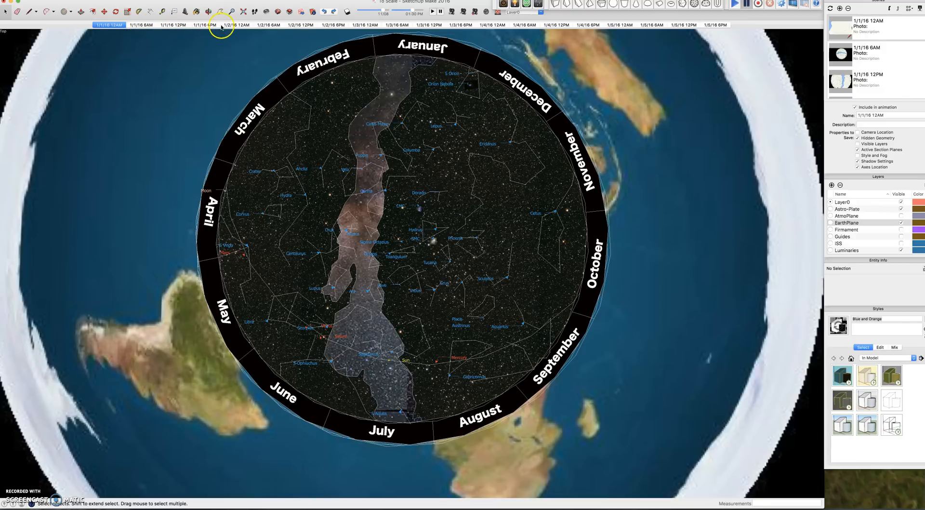
mouse_move(414, 49)
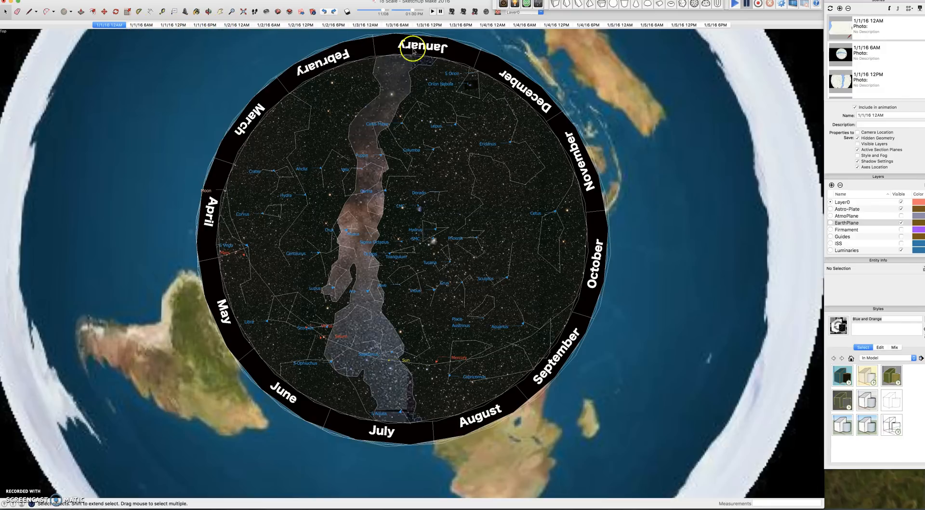
mouse_move(414, 357)
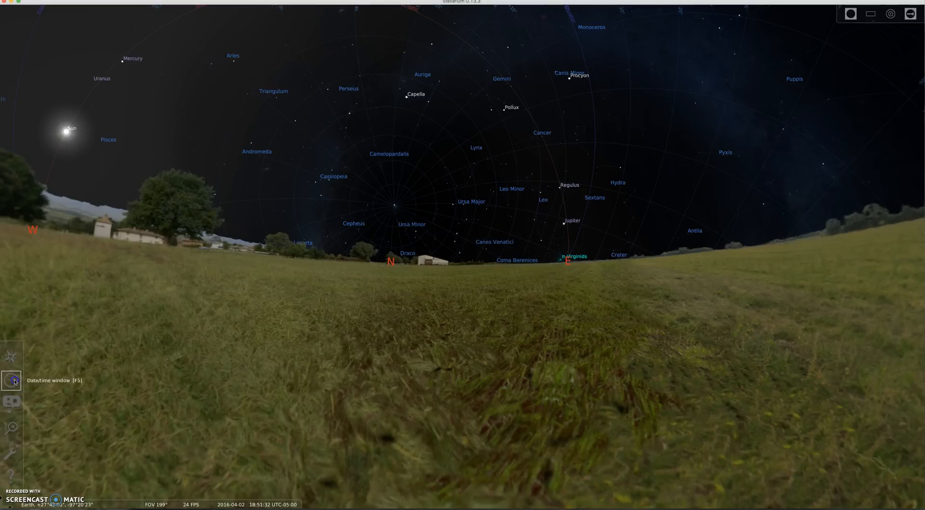
- Set the Stellarium date and time to 2016/1/1 0:0:0 and close the window
left_click(12, 380)
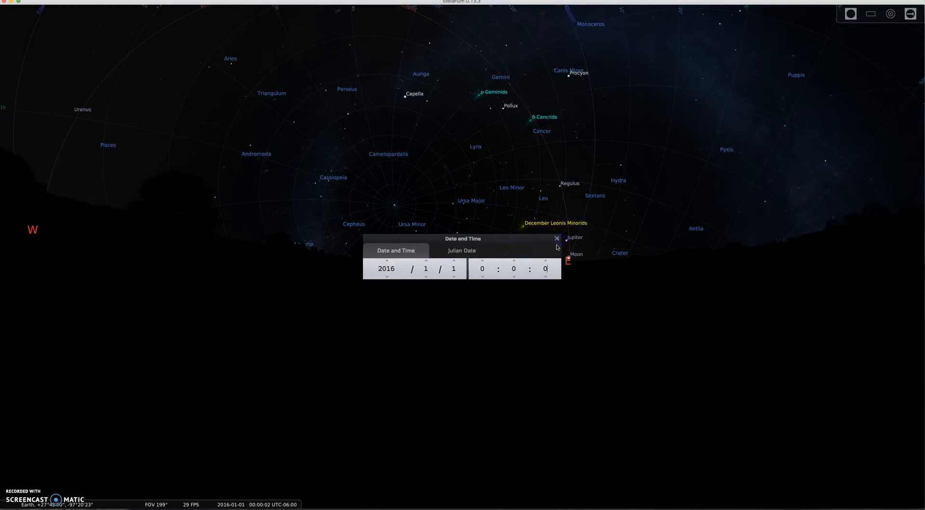
left_click(557, 238)
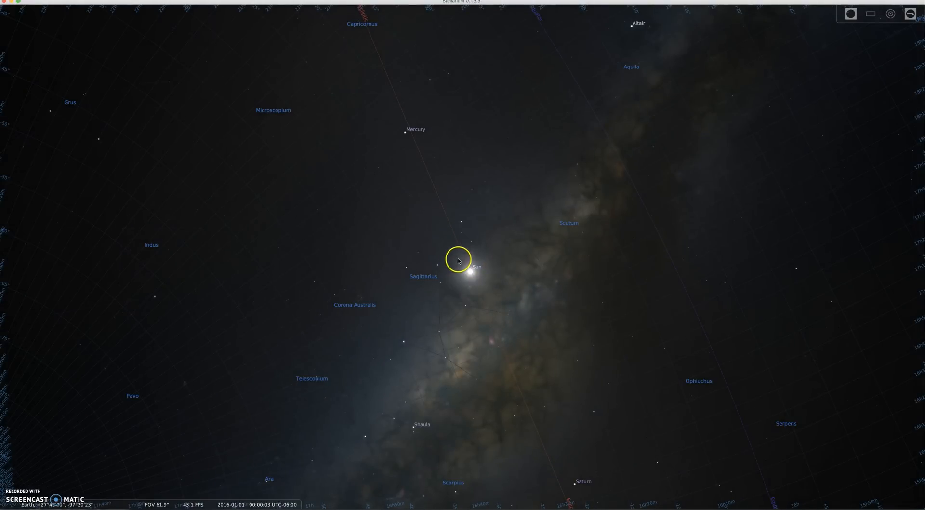
mouse_move(482, 306)
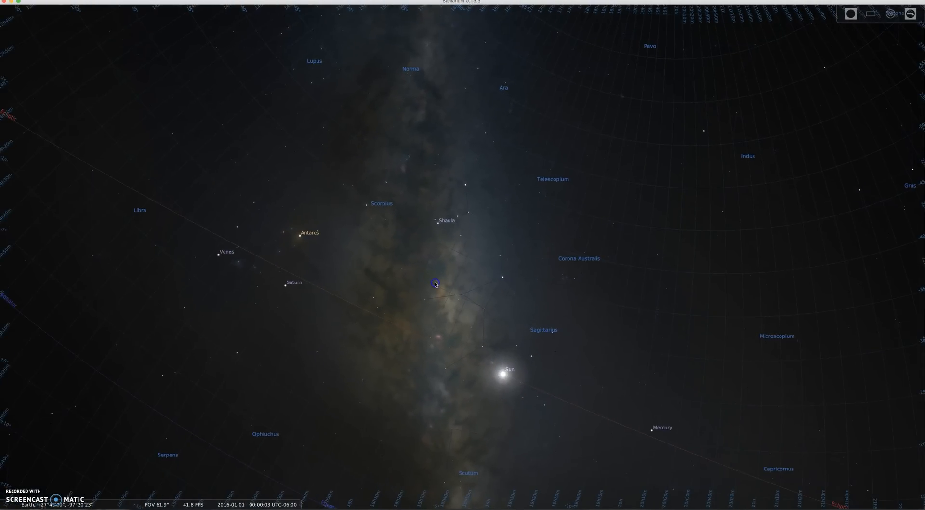
- Zoom out and pan the sky around the Sun to reveal Venus, Saturn, Antares and Mars
scroll("down", 3)
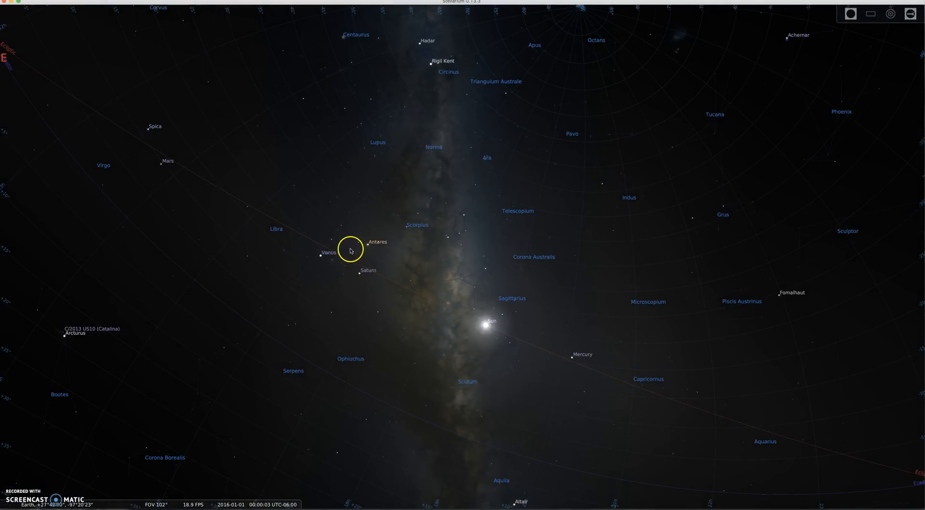
mouse_move(143, 162)
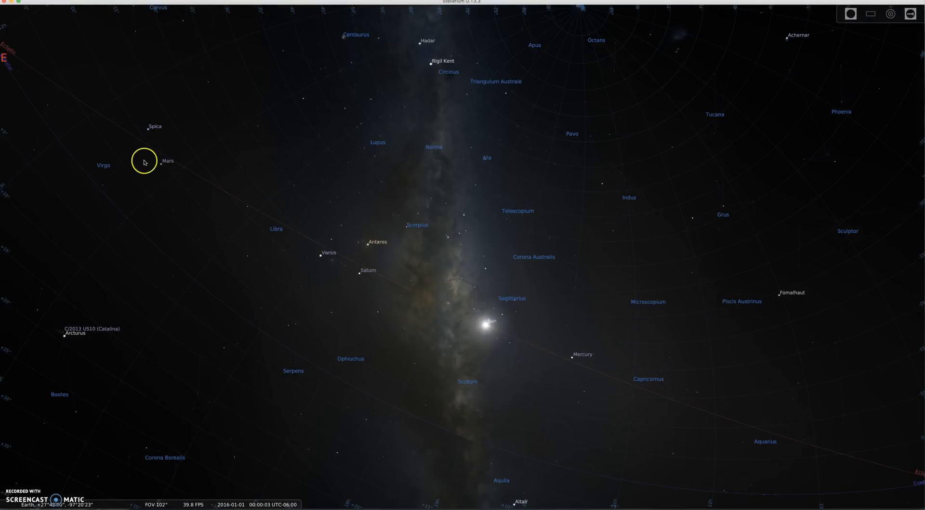
left_click_drag(144, 161, 341, 257)
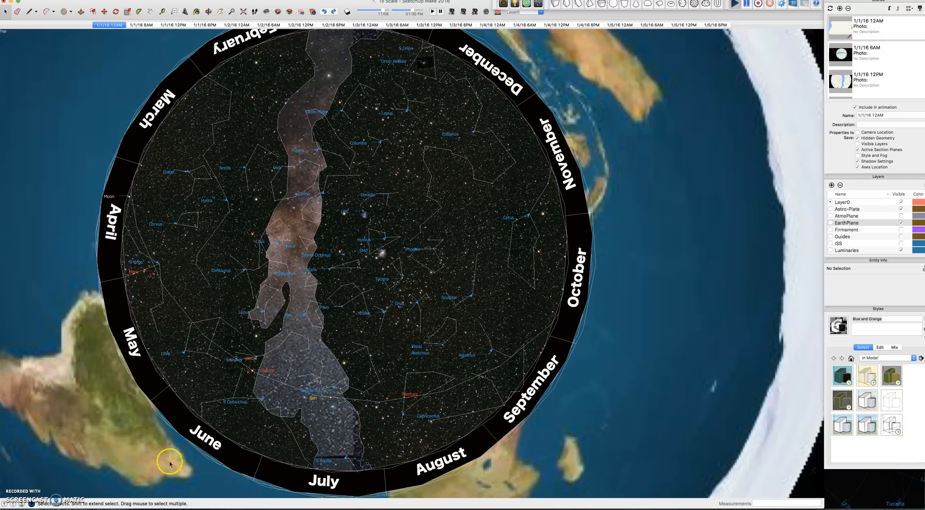
mouse_move(302, 464)
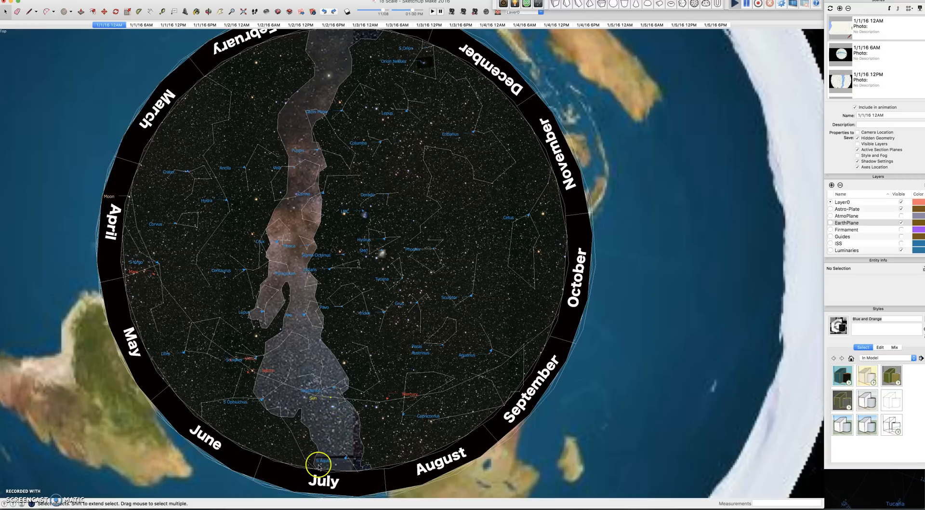
mouse_move(248, 437)
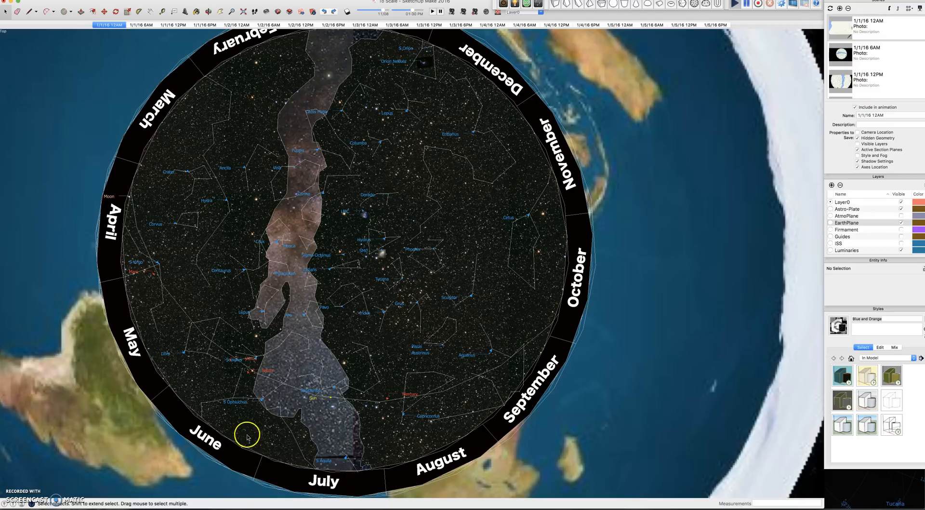
mouse_move(173, 330)
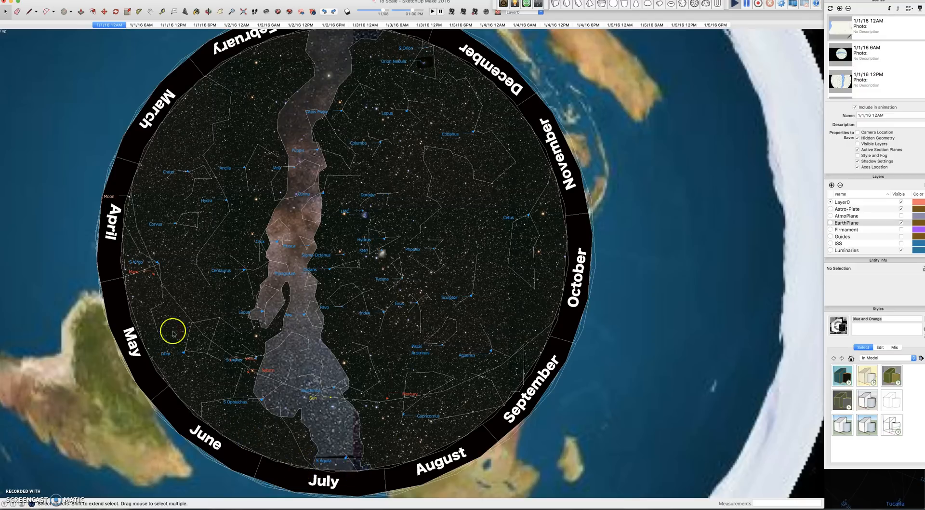
mouse_move(320, 467)
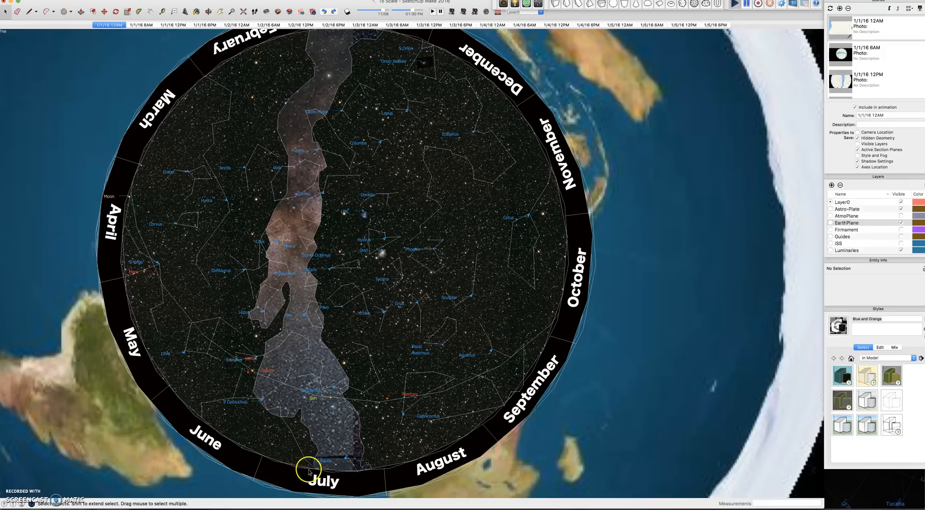
mouse_move(420, 382)
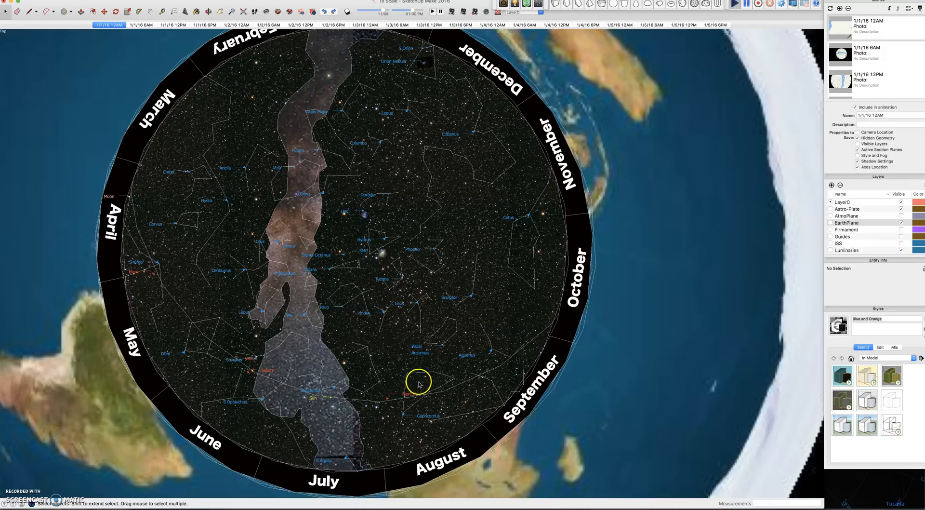
mouse_move(382, 472)
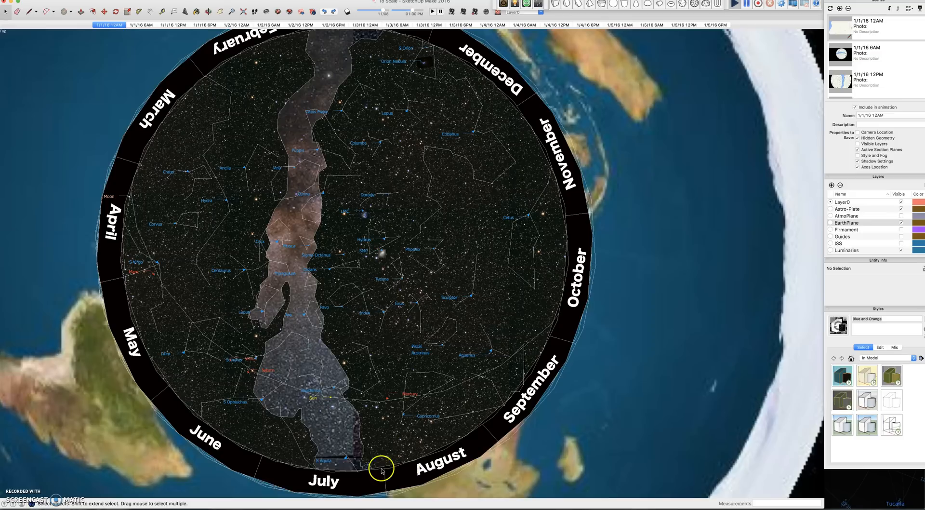
mouse_move(357, 465)
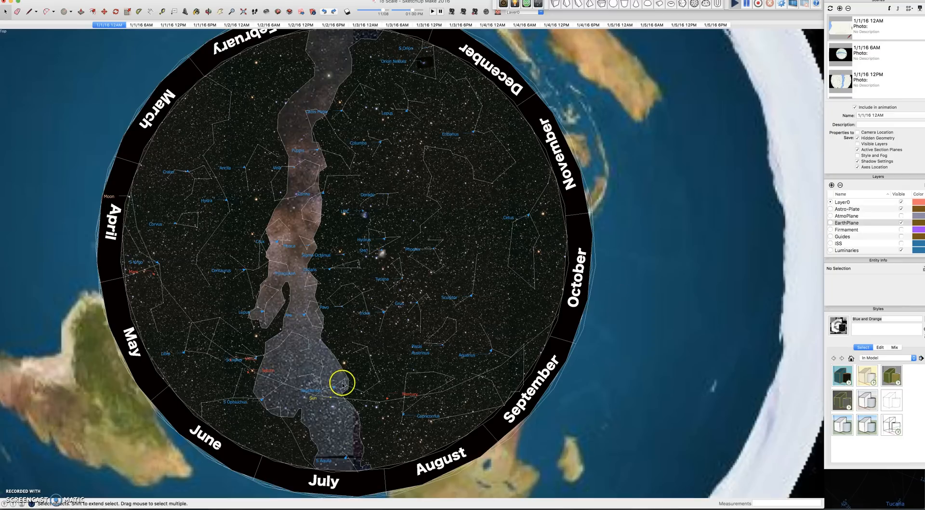
mouse_move(324, 404)
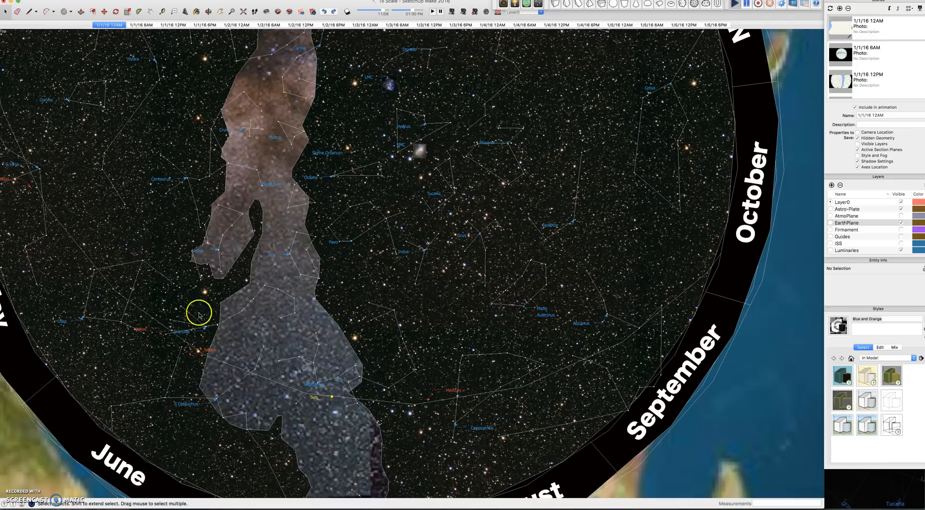
mouse_move(711, 317)
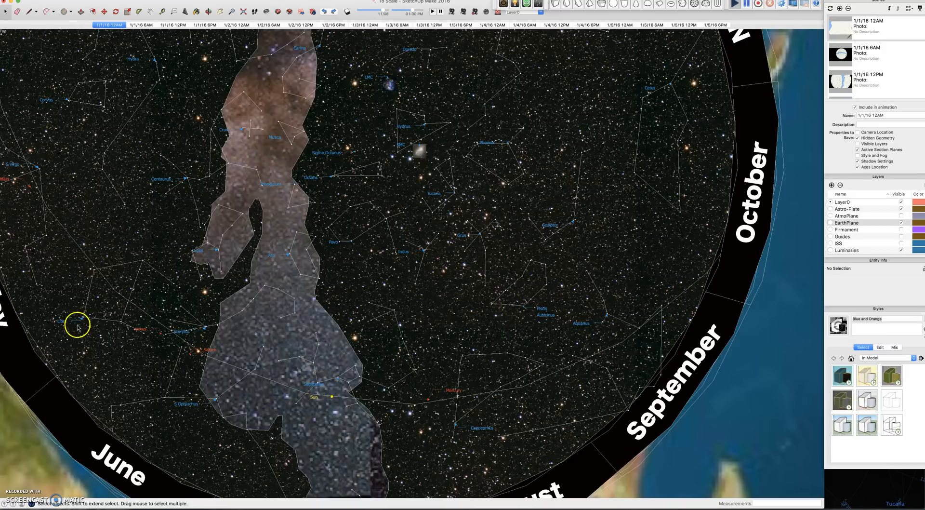
mouse_move(450, 64)
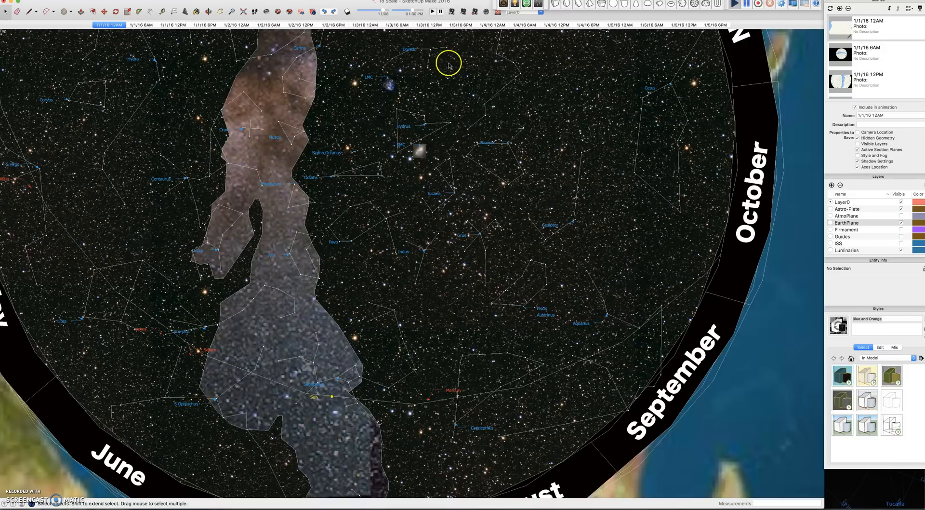
mouse_move(469, 331)
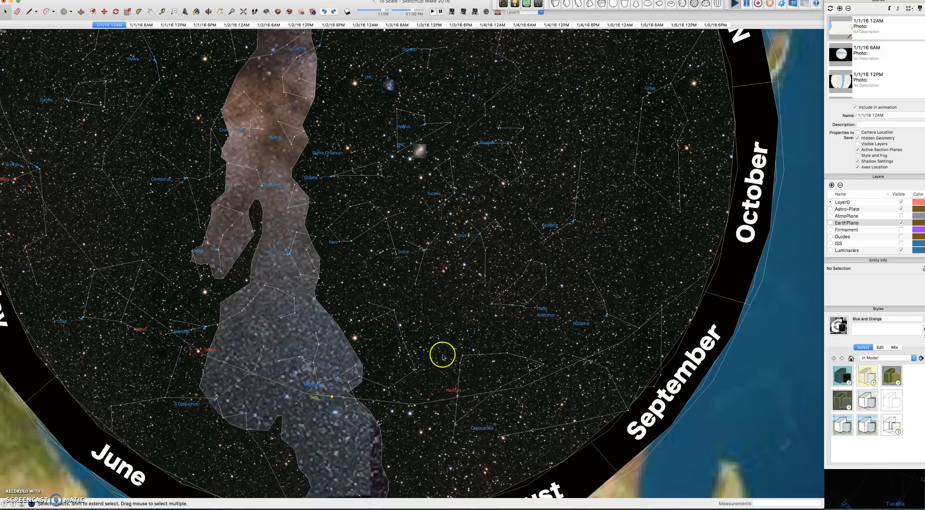
mouse_move(356, 403)
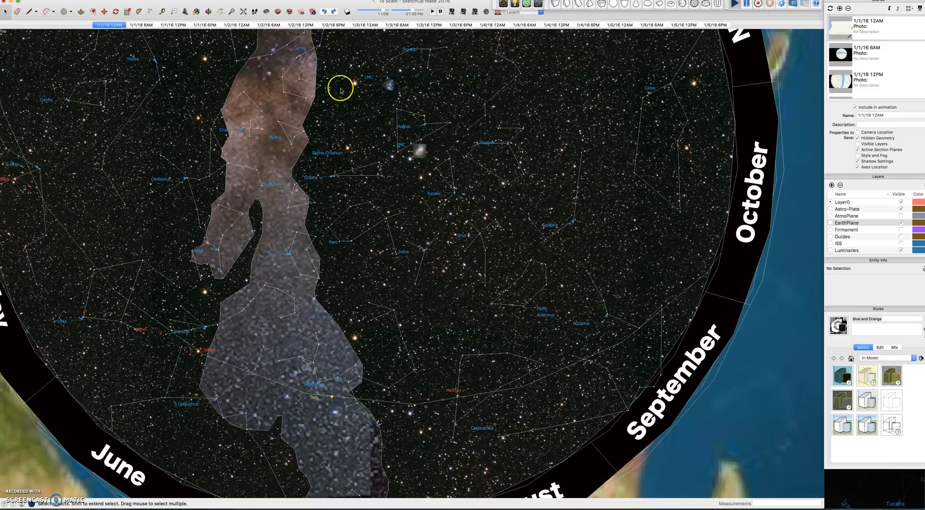
mouse_move(355, 261)
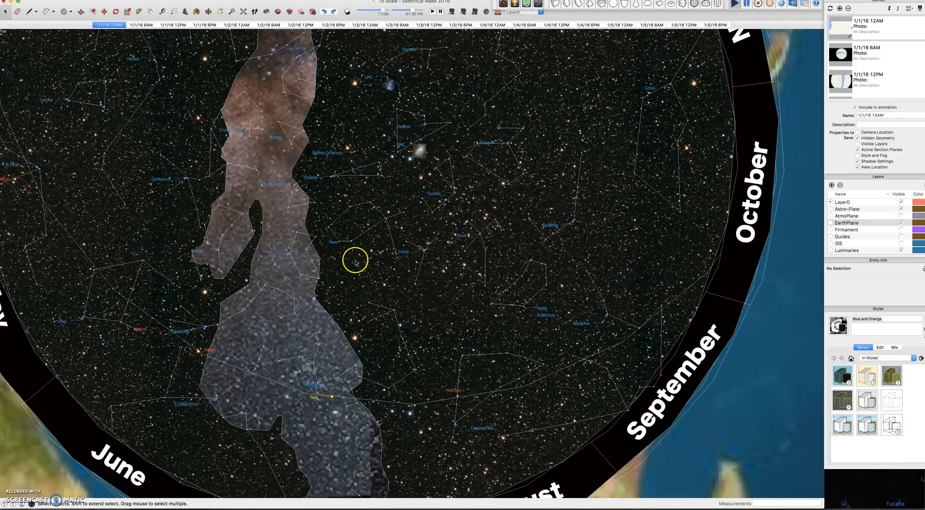
mouse_move(325, 395)
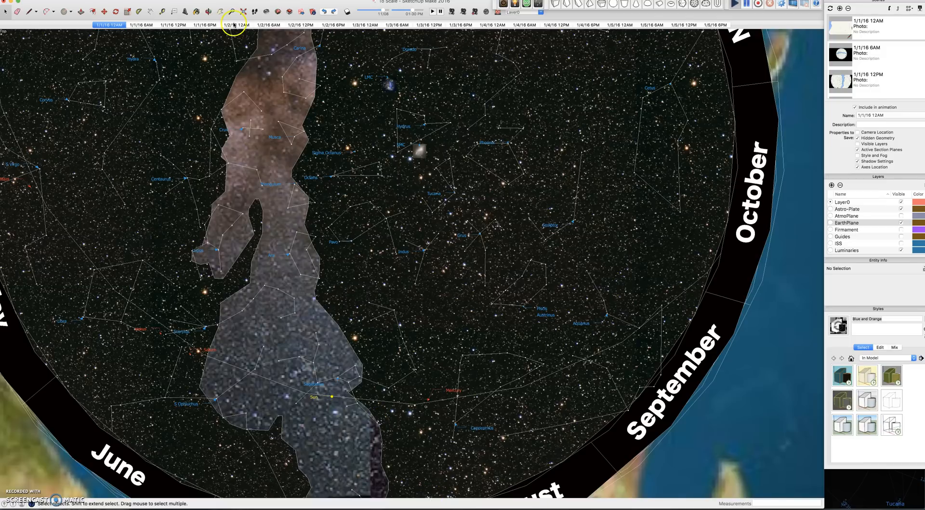
- Advance through the midnight scenes 1/2/16, 1/4/16 and 1/5/16 12AM, turning the star plate
left_click(236, 25)
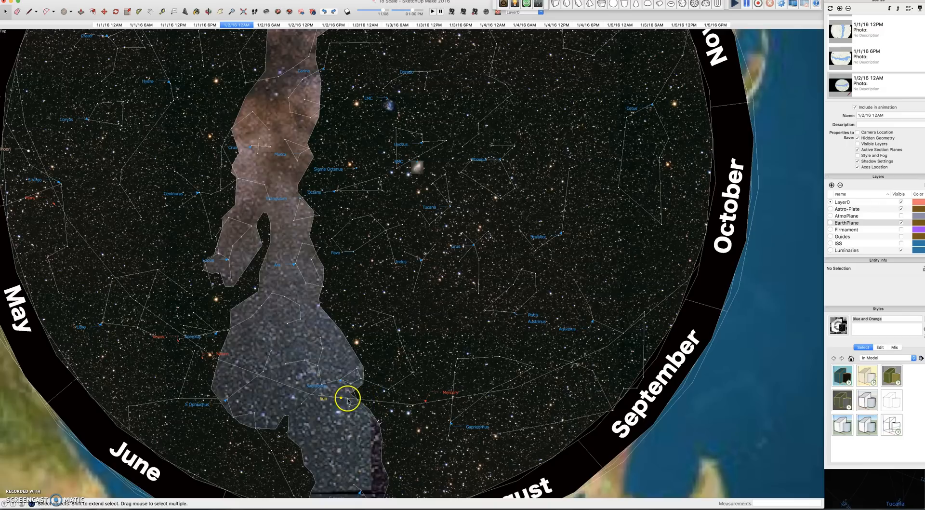
mouse_move(248, 117)
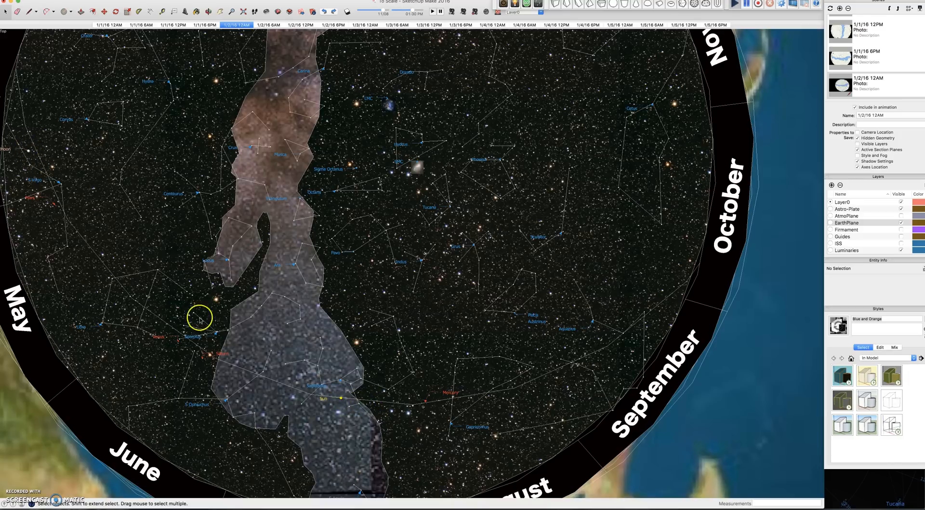
mouse_move(359, 28)
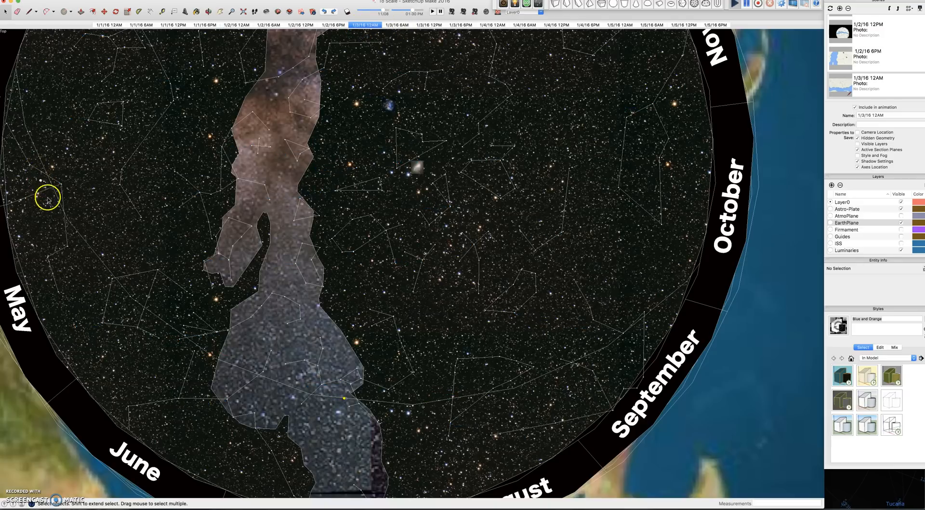
mouse_move(351, 401)
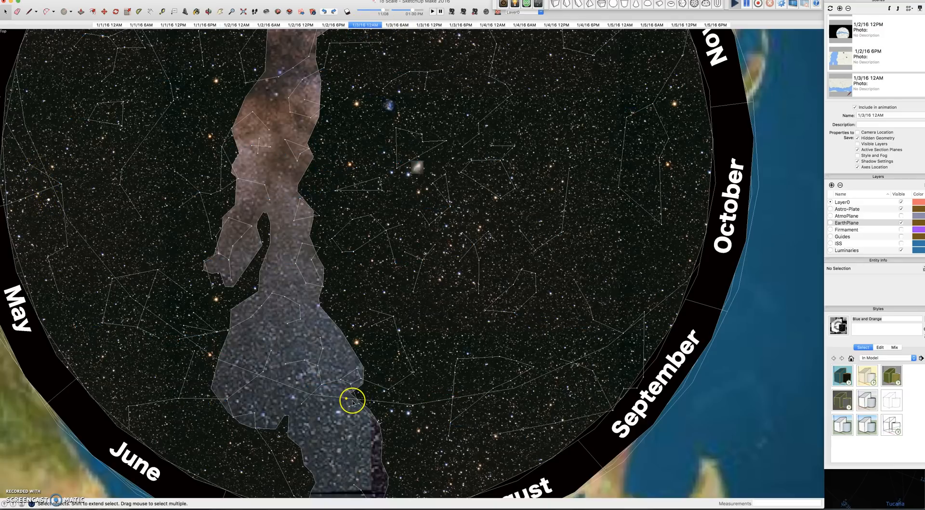
left_click(491, 25)
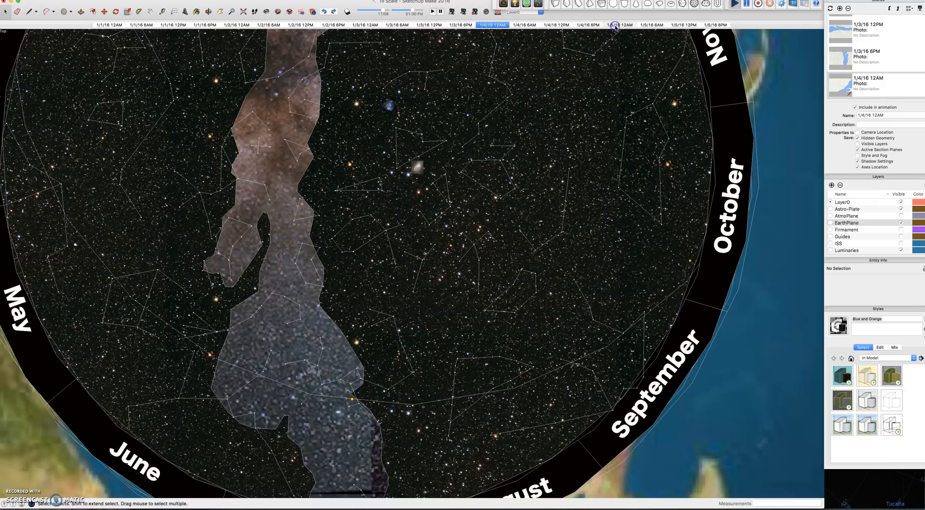
left_click(620, 25)
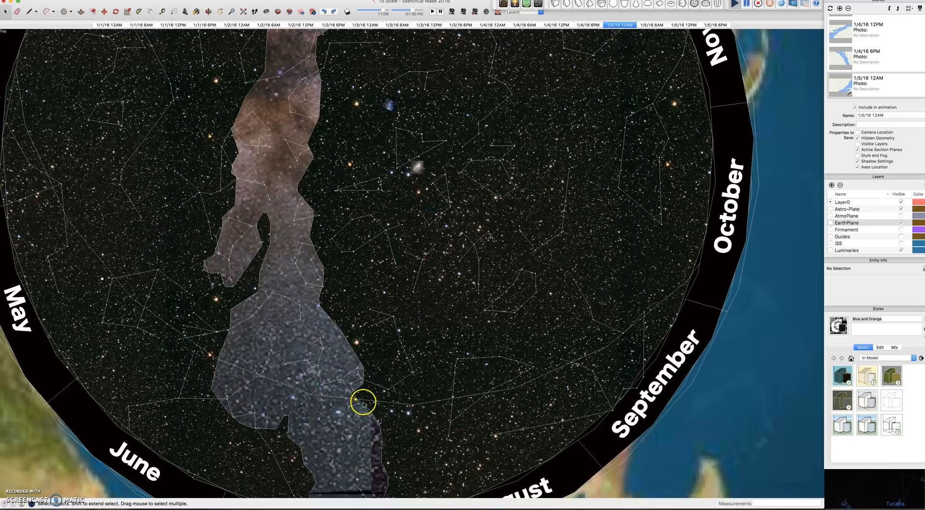
mouse_move(355, 400)
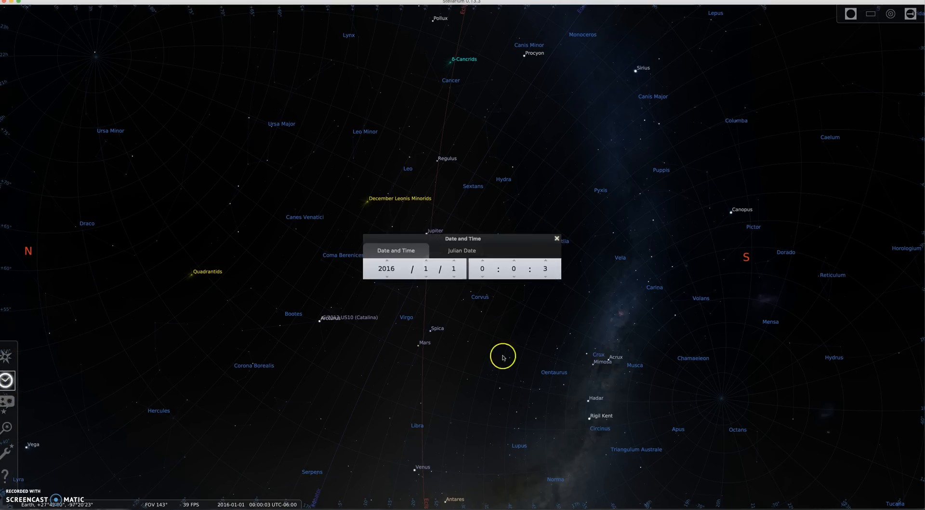
- Set the sky date to 2016/1/5, zoom out around Sagittarius and select the Sun
left_click(453, 260)
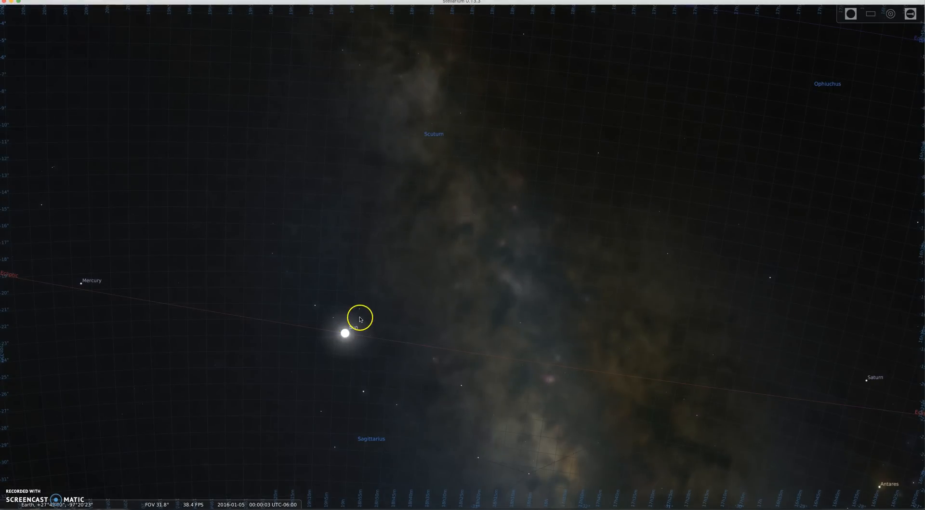
scroll("down", 3)
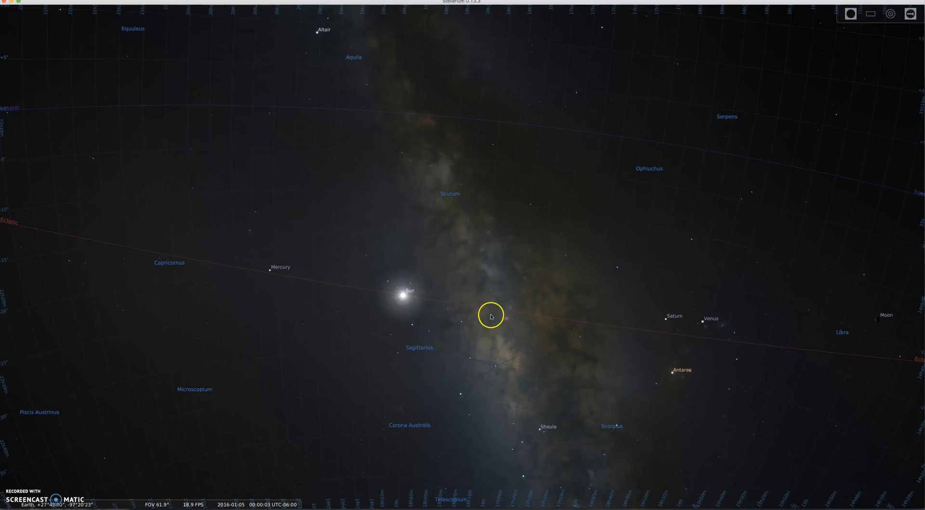
scroll("down", 3)
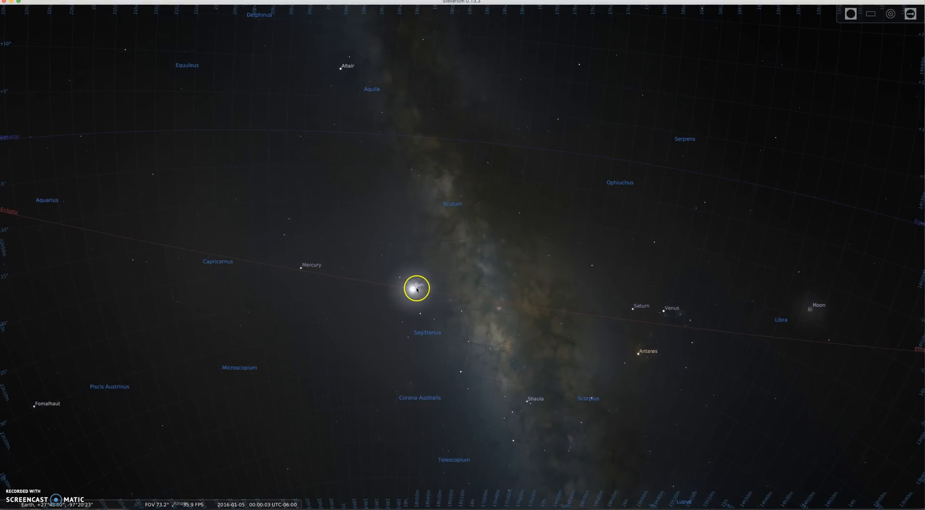
left_click(818, 306)
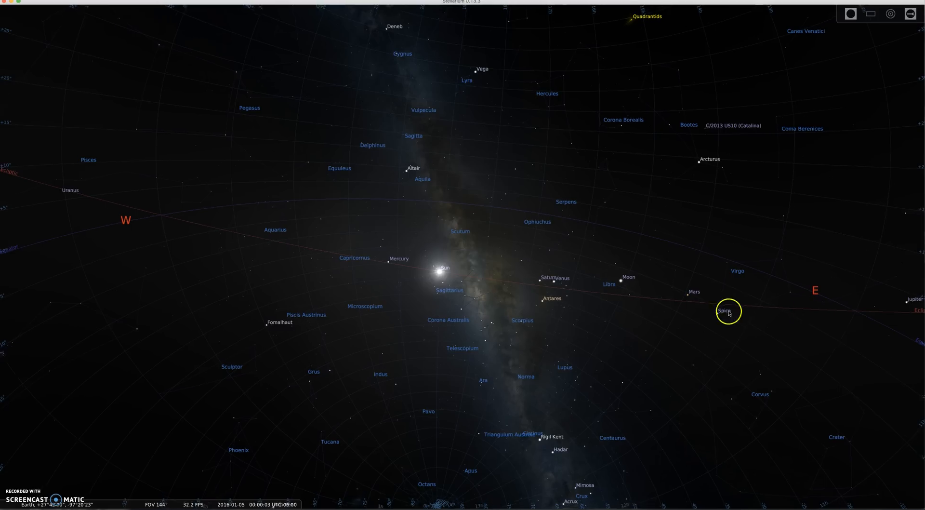
scroll("down", 3)
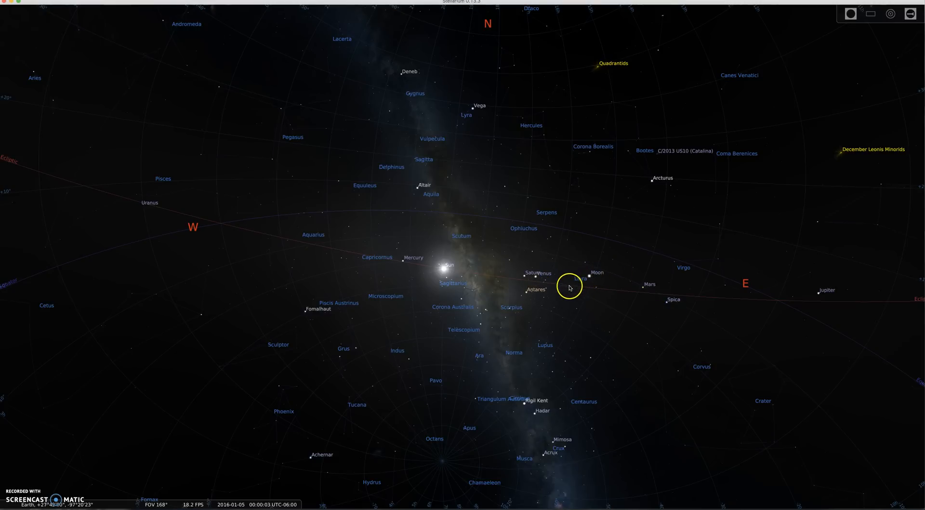
mouse_move(779, 301)
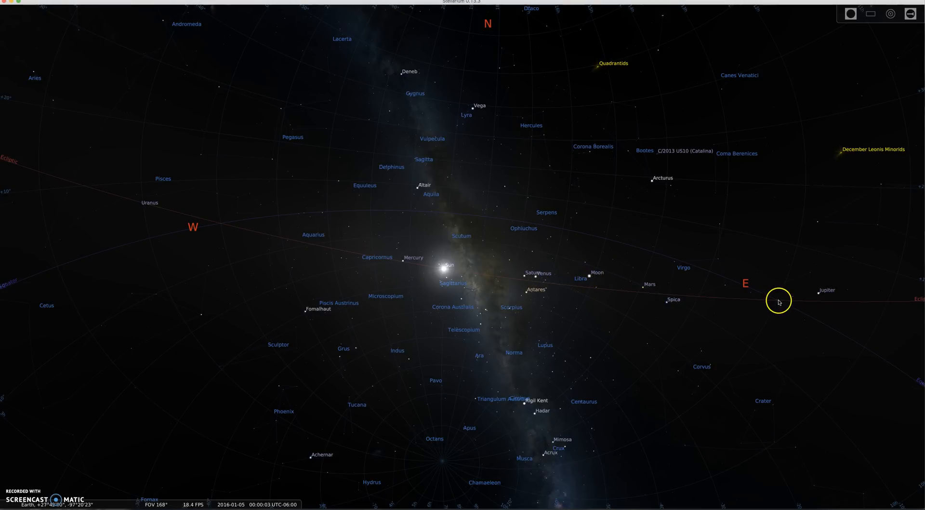
mouse_move(779, 303)
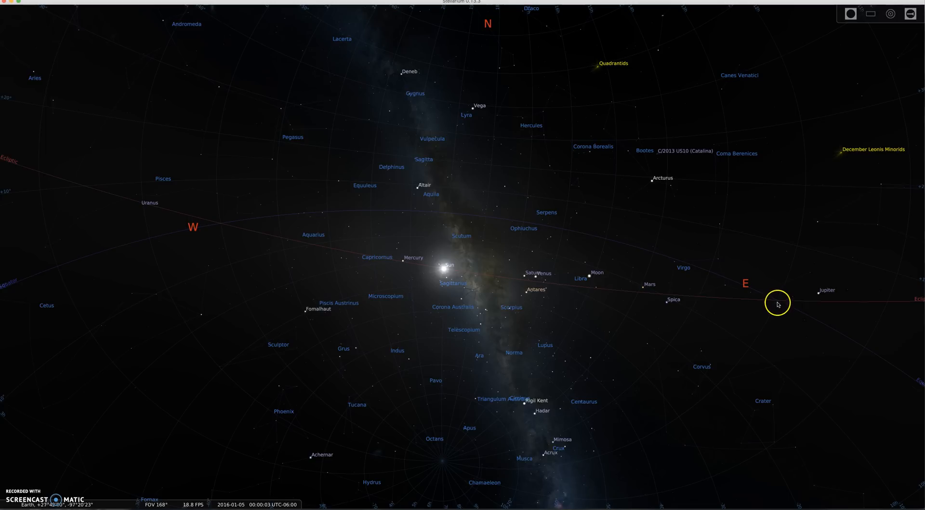
mouse_move(581, 277)
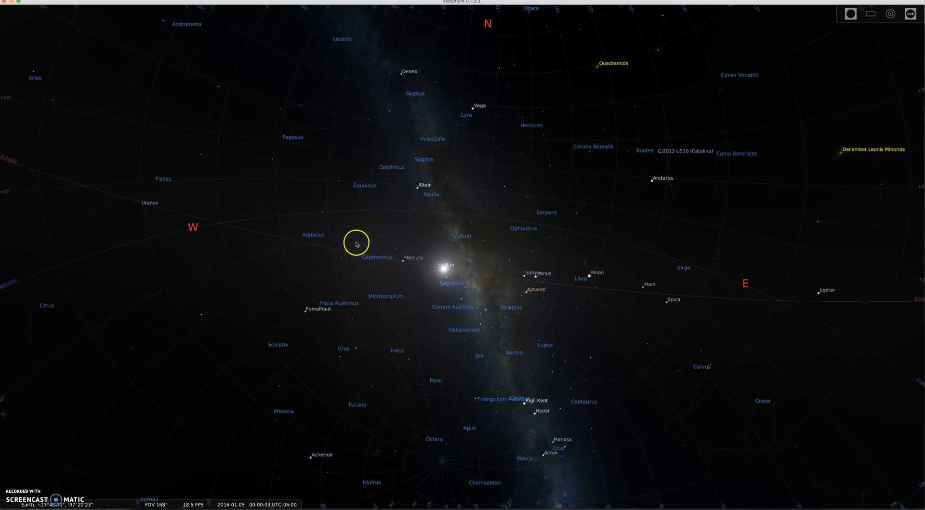
mouse_move(241, 223)
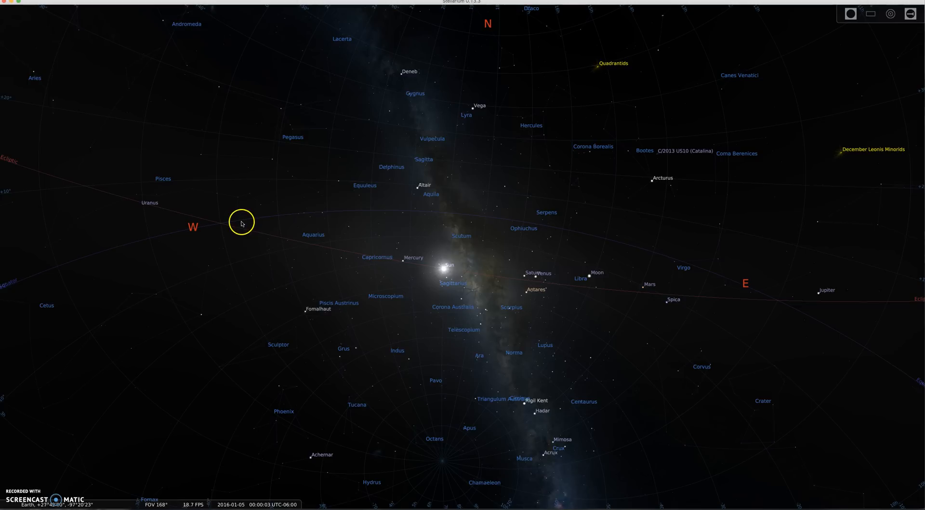
mouse_move(427, 345)
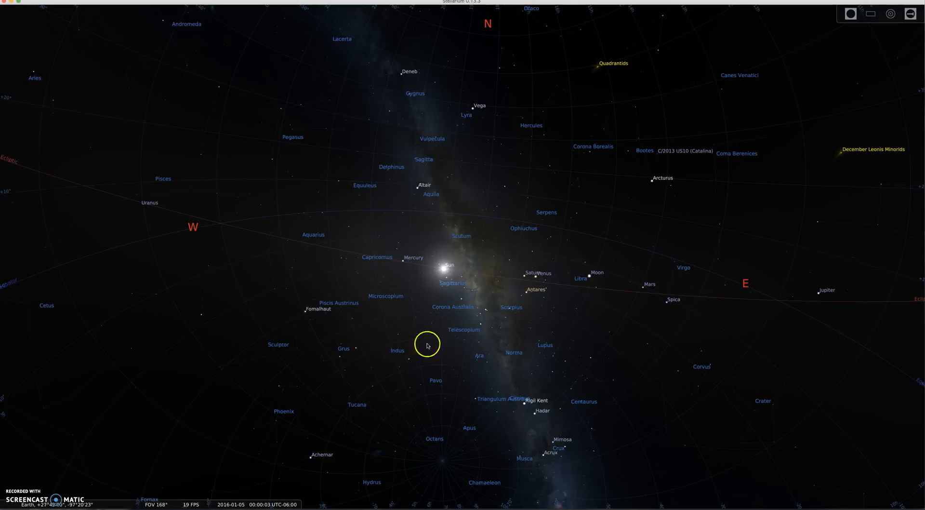
mouse_move(237, 226)
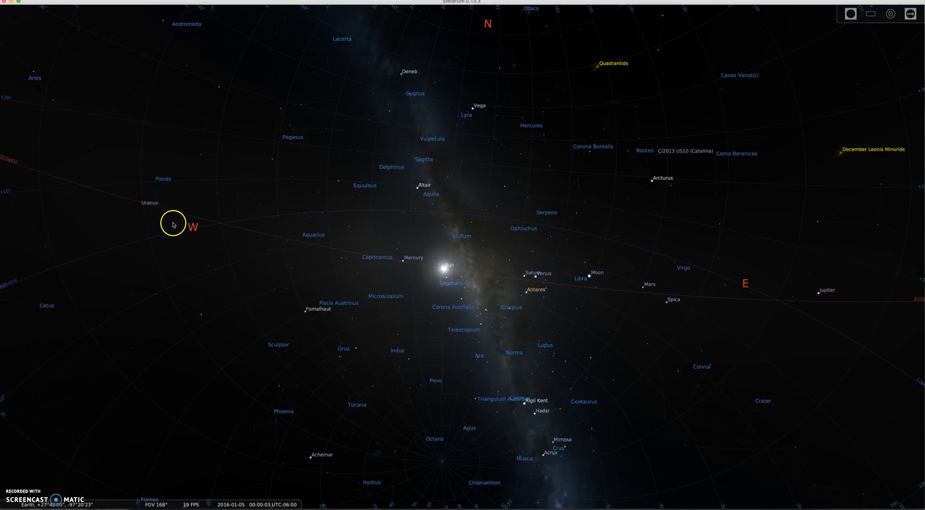
mouse_move(889, 309)
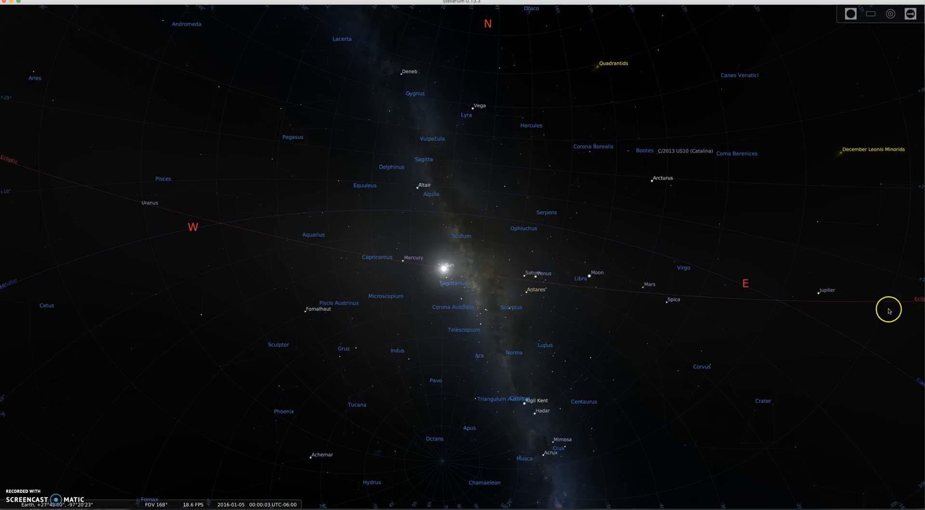
mouse_move(780, 303)
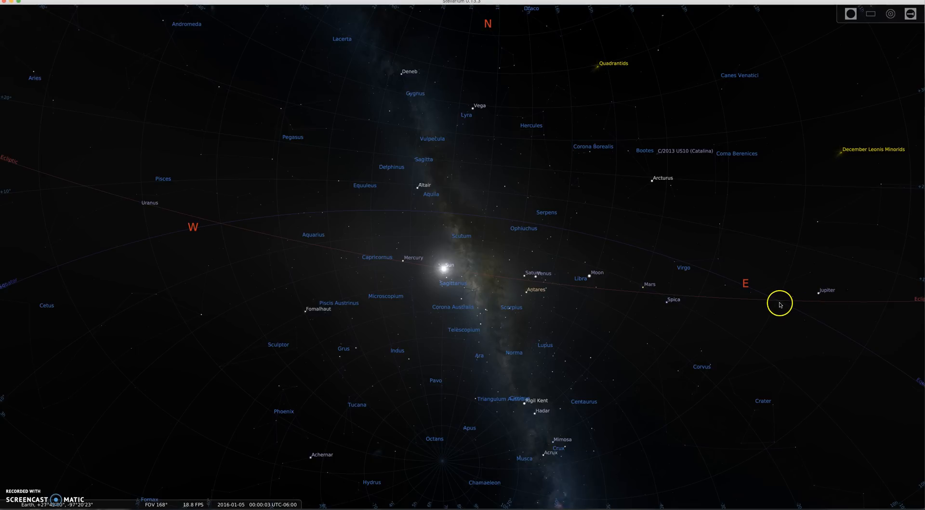
mouse_move(735, 295)
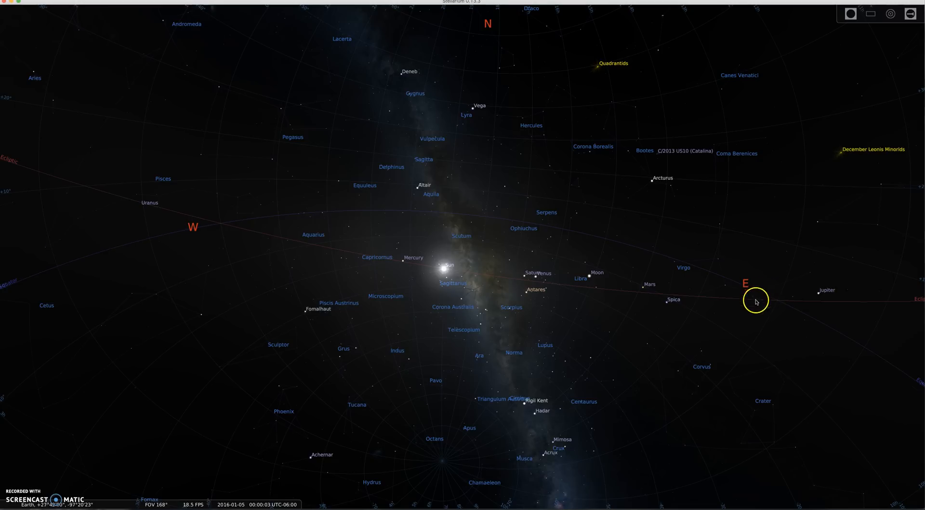
mouse_move(780, 294)
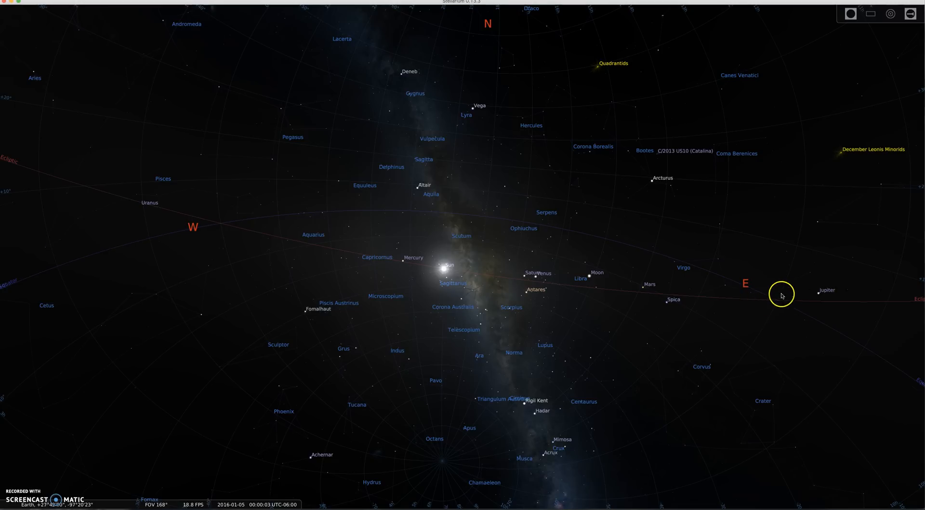
mouse_move(768, 303)
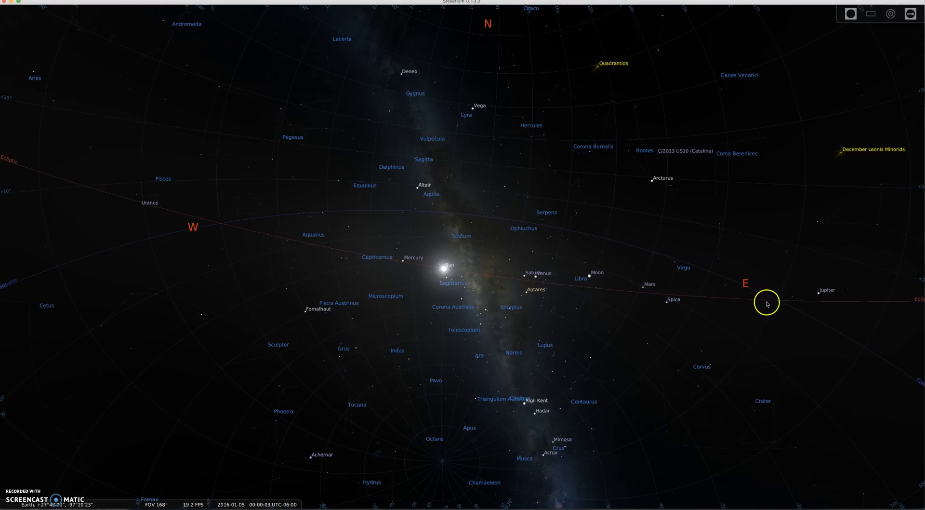
key("cmd+tab")
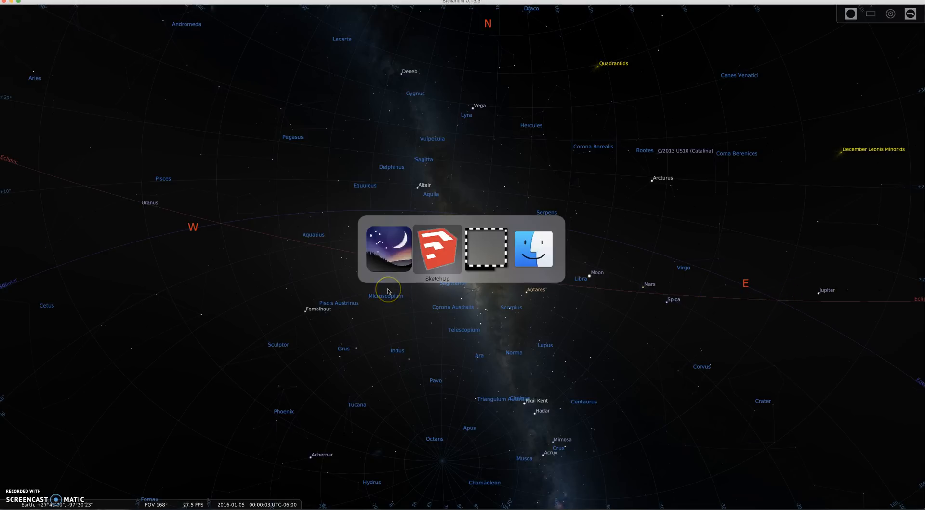
- Bring the SketchUp flat-earth model back to the front from the app switcher
left_click(438, 248)
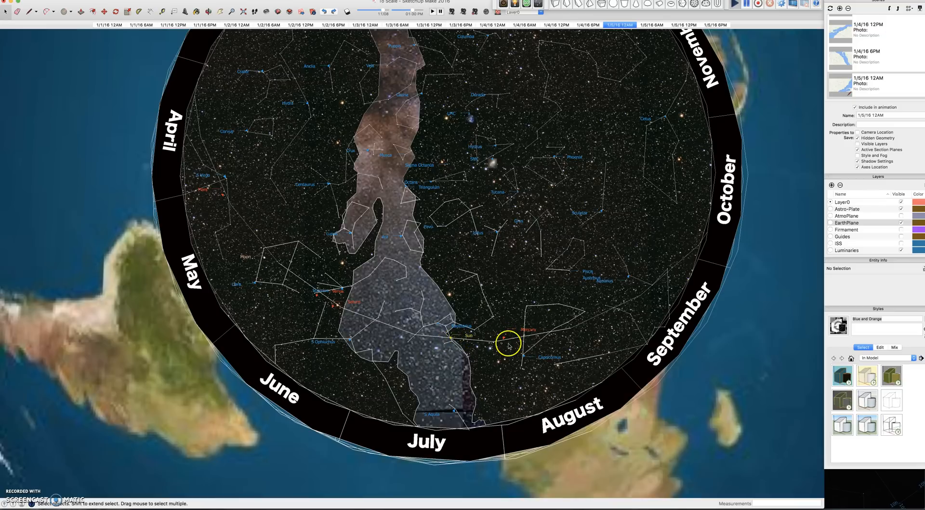
mouse_move(459, 337)
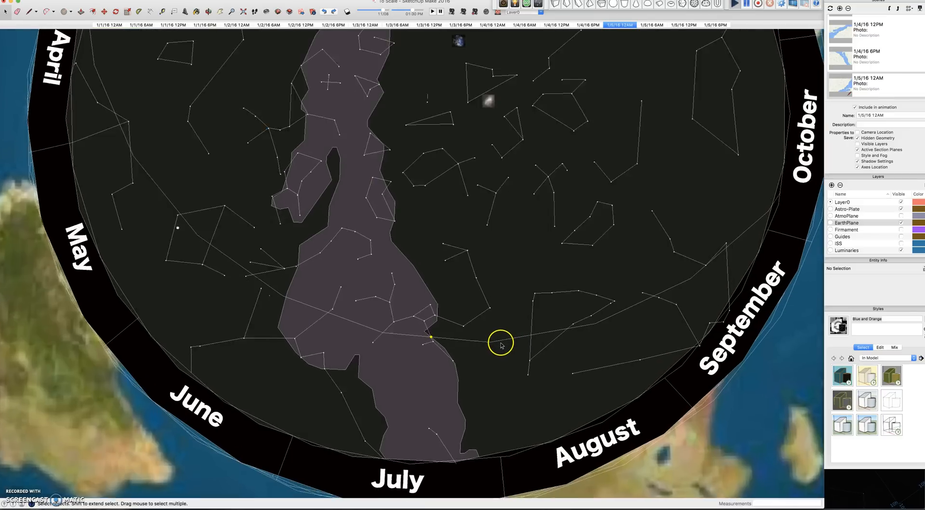
- Select the Mercury marker on the star plate for moving along the ecliptic
left_click(432, 336)
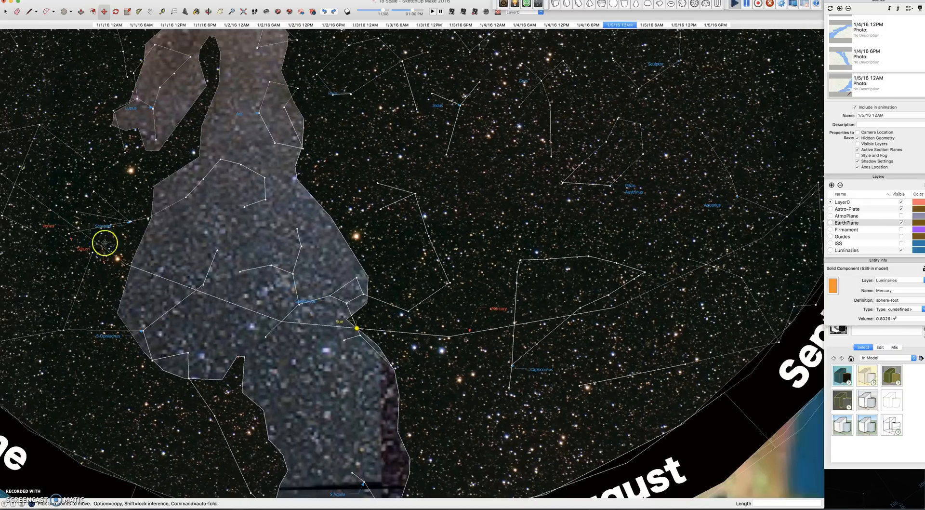
mouse_move(42, 205)
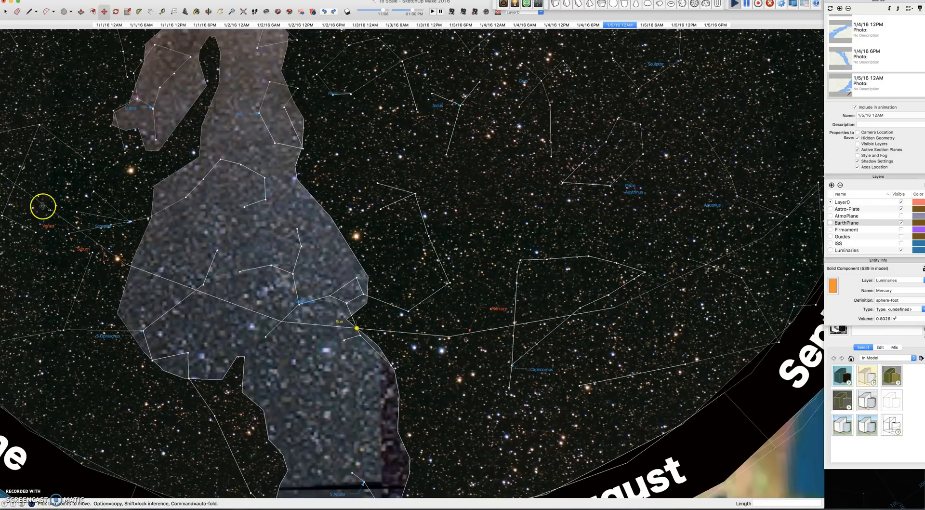
mouse_move(406, 315)
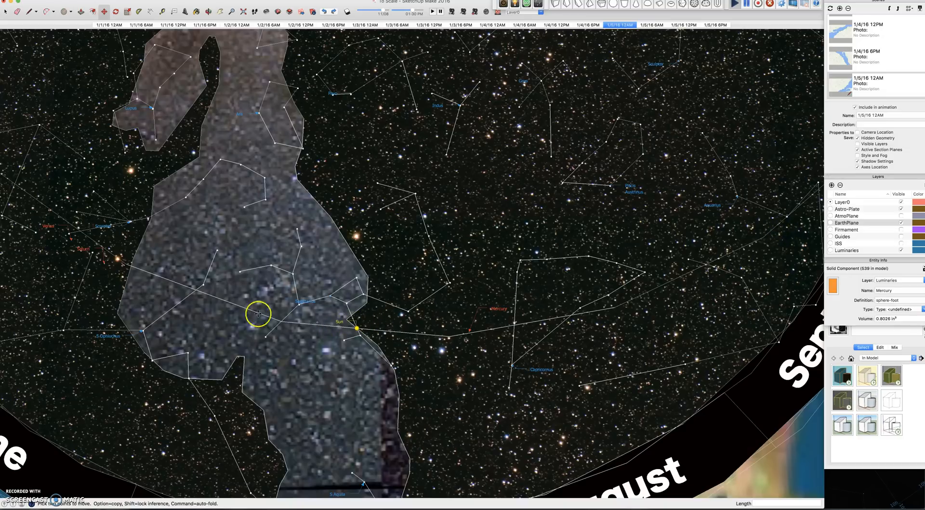
mouse_move(427, 326)
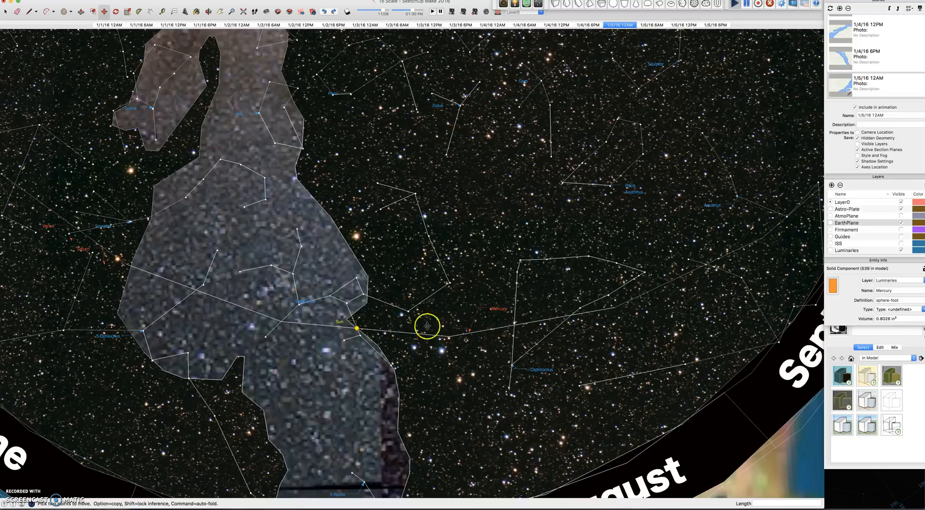
mouse_move(354, 327)
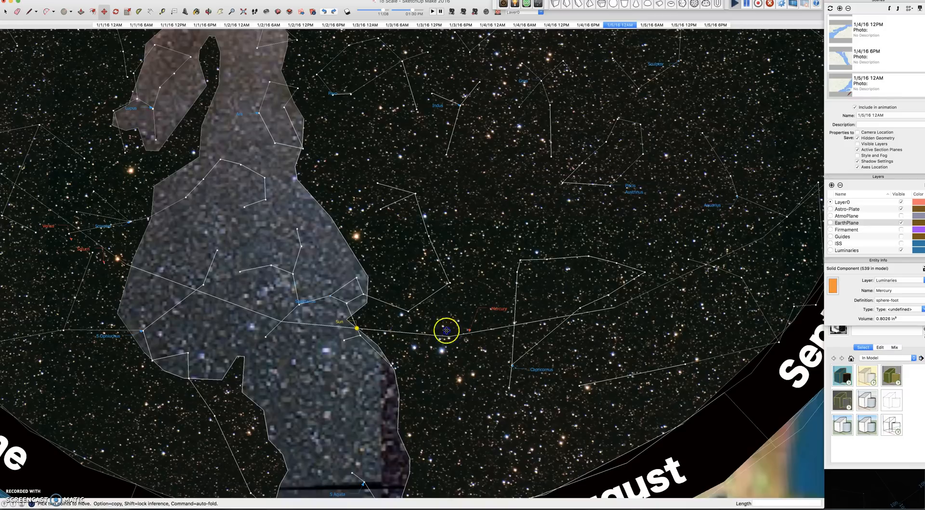
- Move Mercury along the ecliptic and set it down right beside the Sun marker
left_click_drag(445, 331, 269, 313)
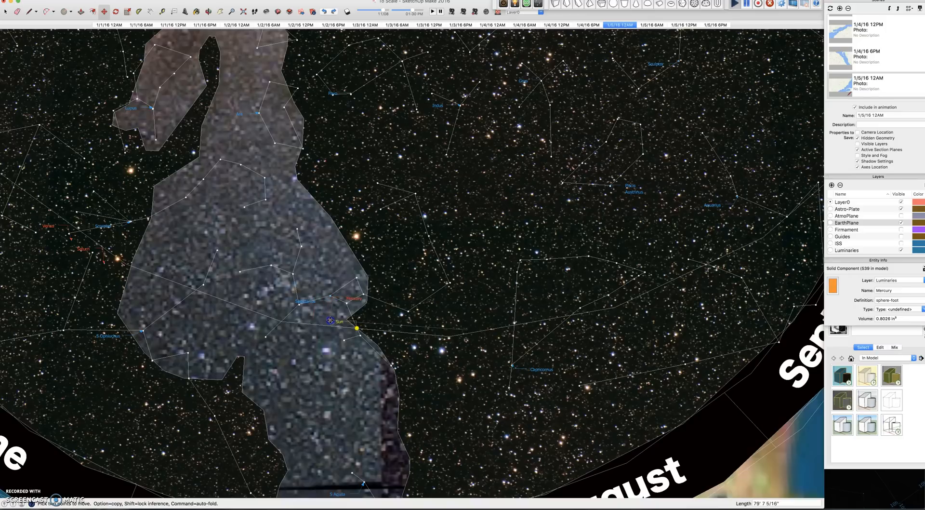
left_click_drag(330, 320, 351, 325)
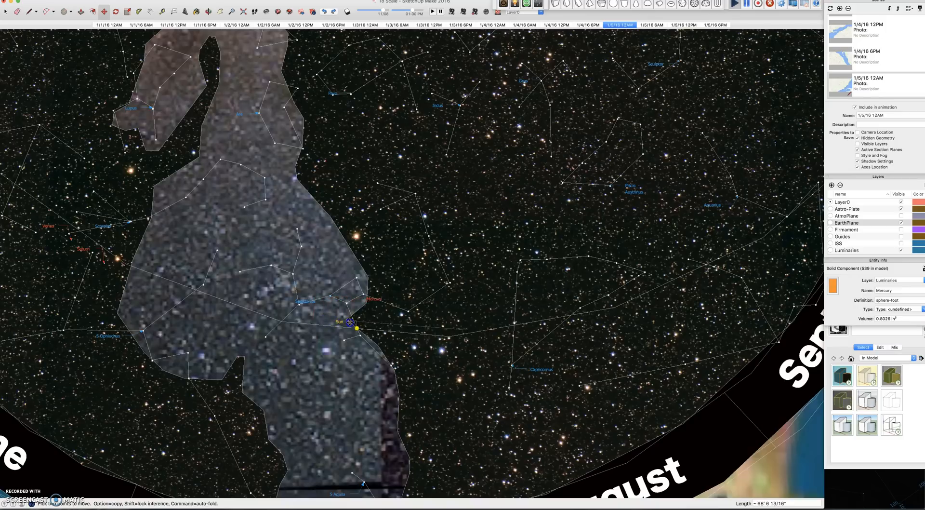
left_click_drag(351, 311, 364, 324)
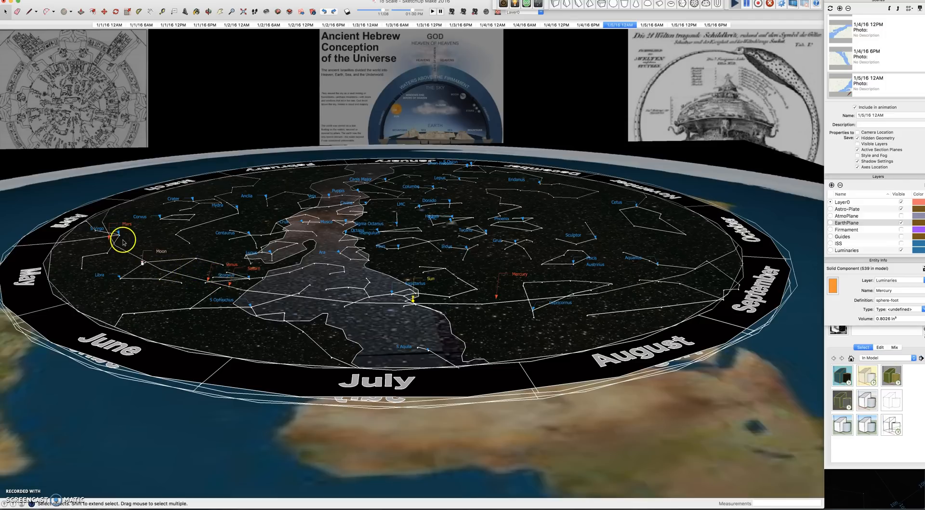
mouse_move(114, 186)
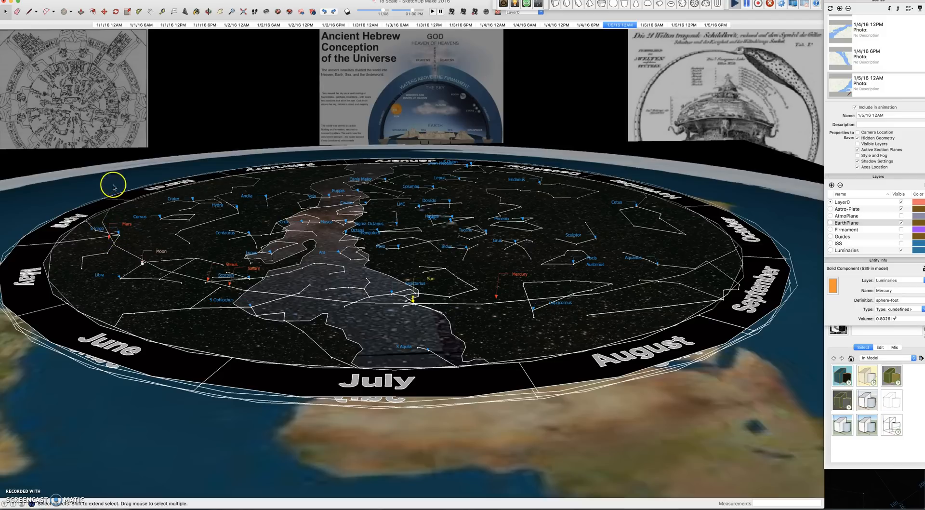
mouse_move(430, 319)
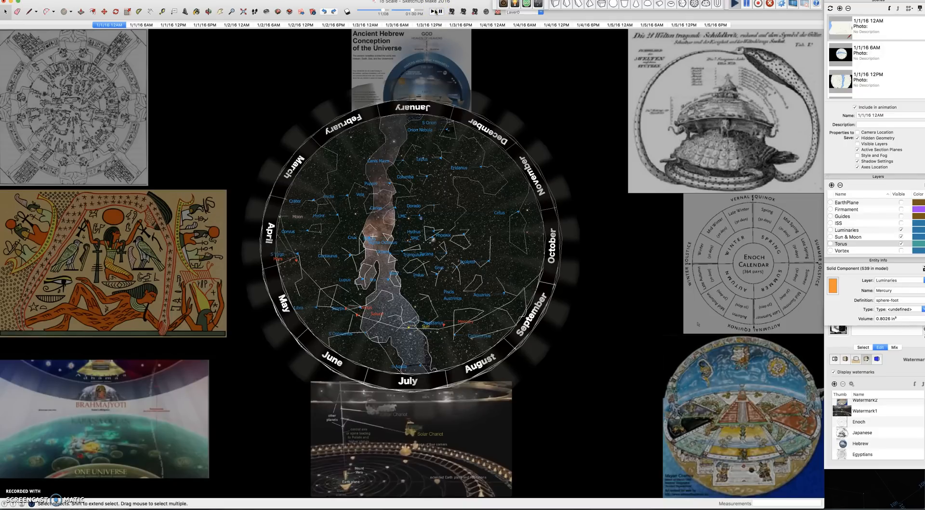
- Step through scenes 1/1/16 12PM, 1/2/16 12AM, 6AM, 12PM and 6PM to show the planets shift
left_click(141, 25)
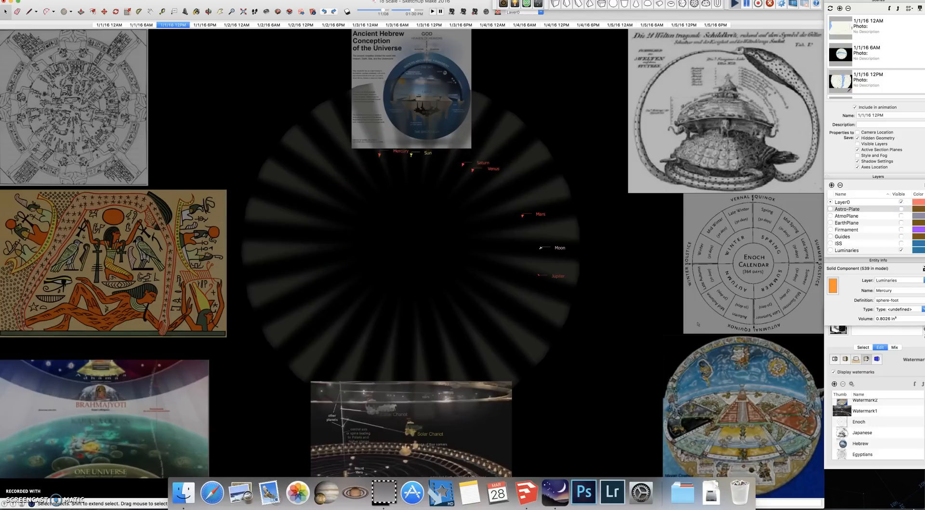
left_click(204, 25)
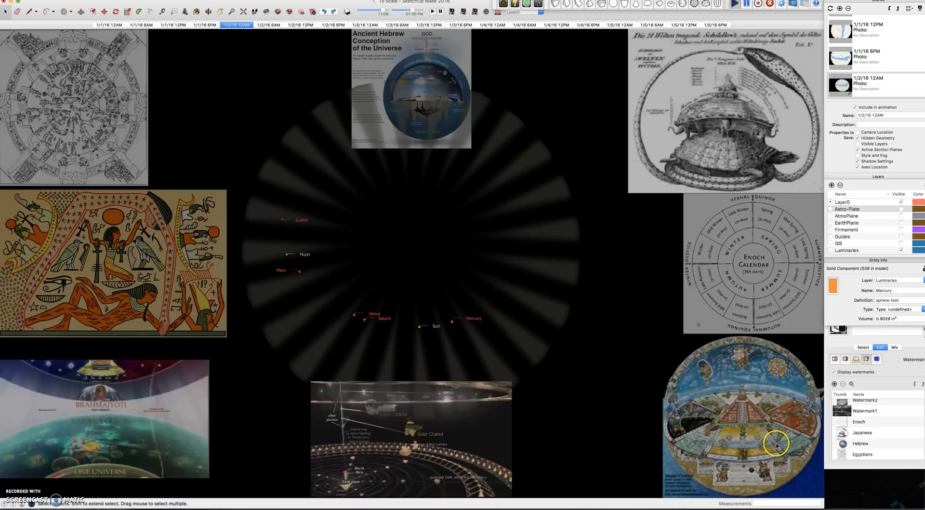
left_click(268, 25)
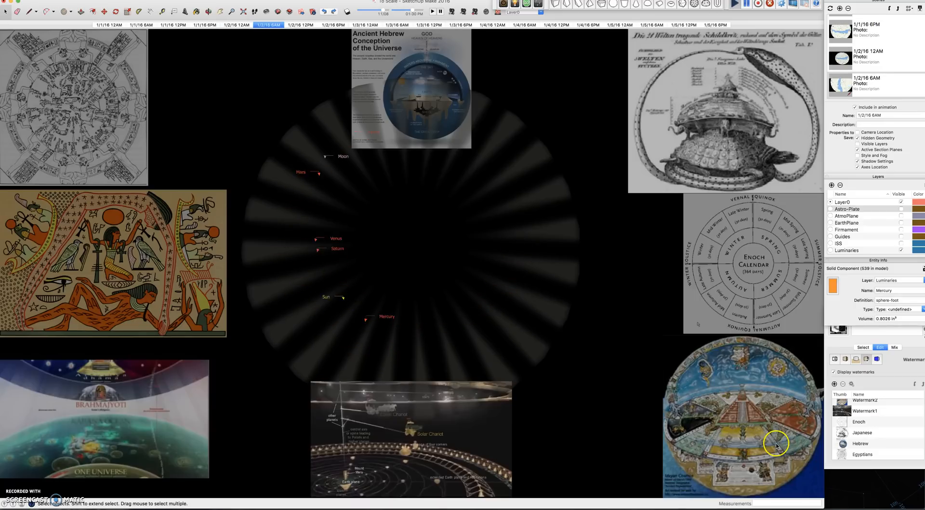
left_click(301, 25)
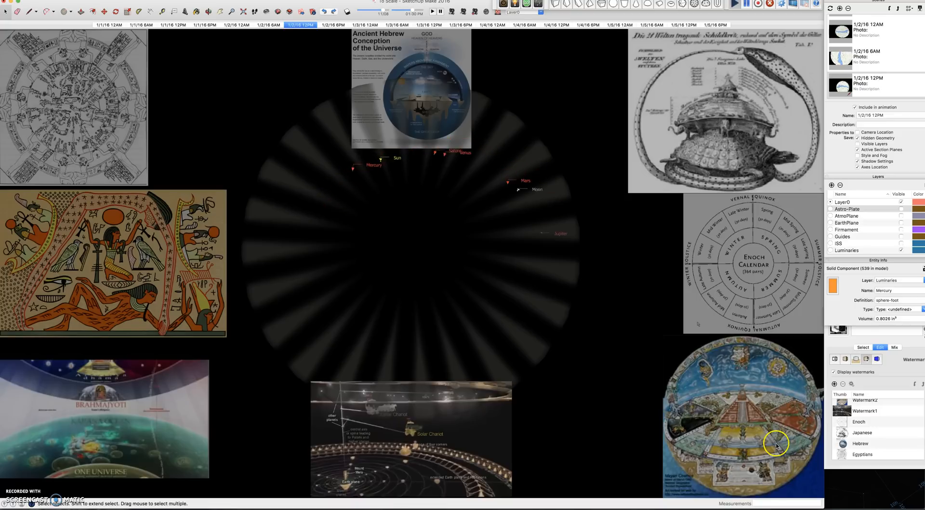
left_click(333, 26)
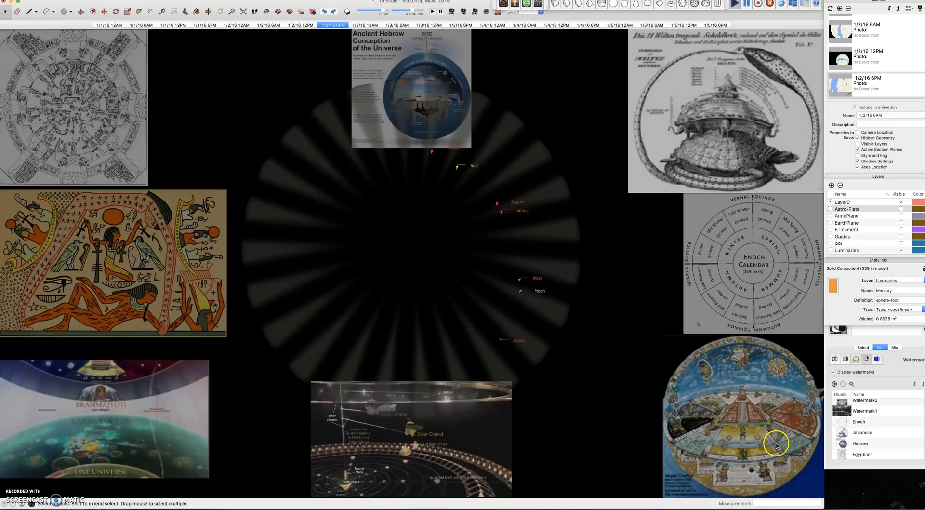